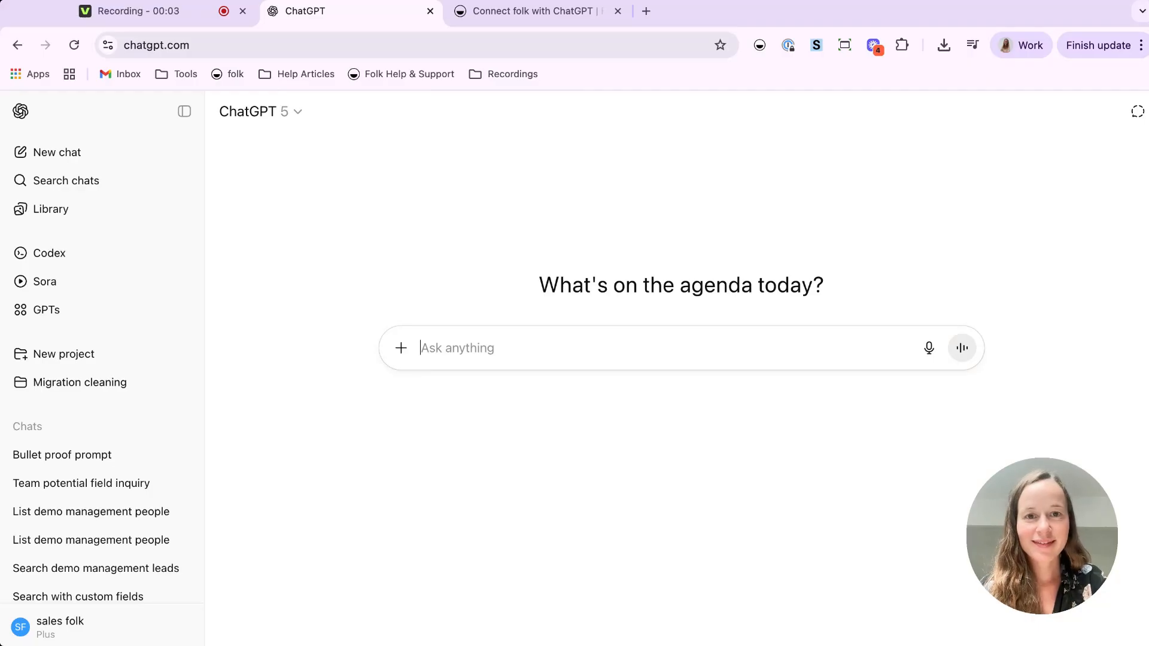
mouse_move(798, 175)
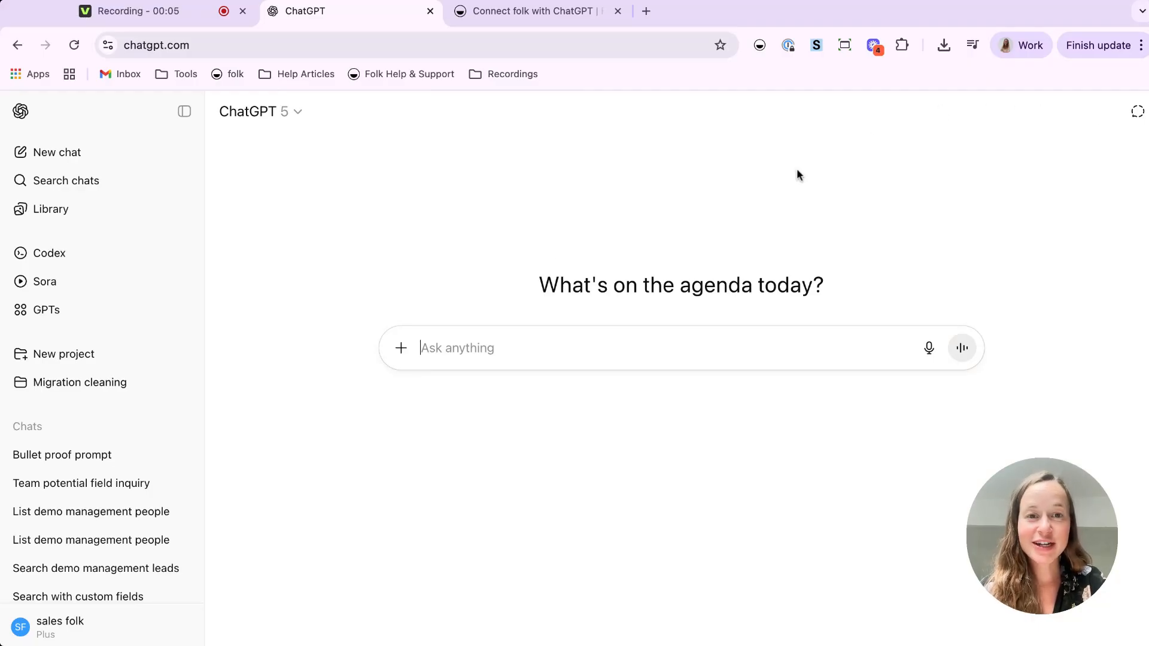
Open the GPTs directory and start a new custom GPT draft with + Create.
left_click(45, 309)
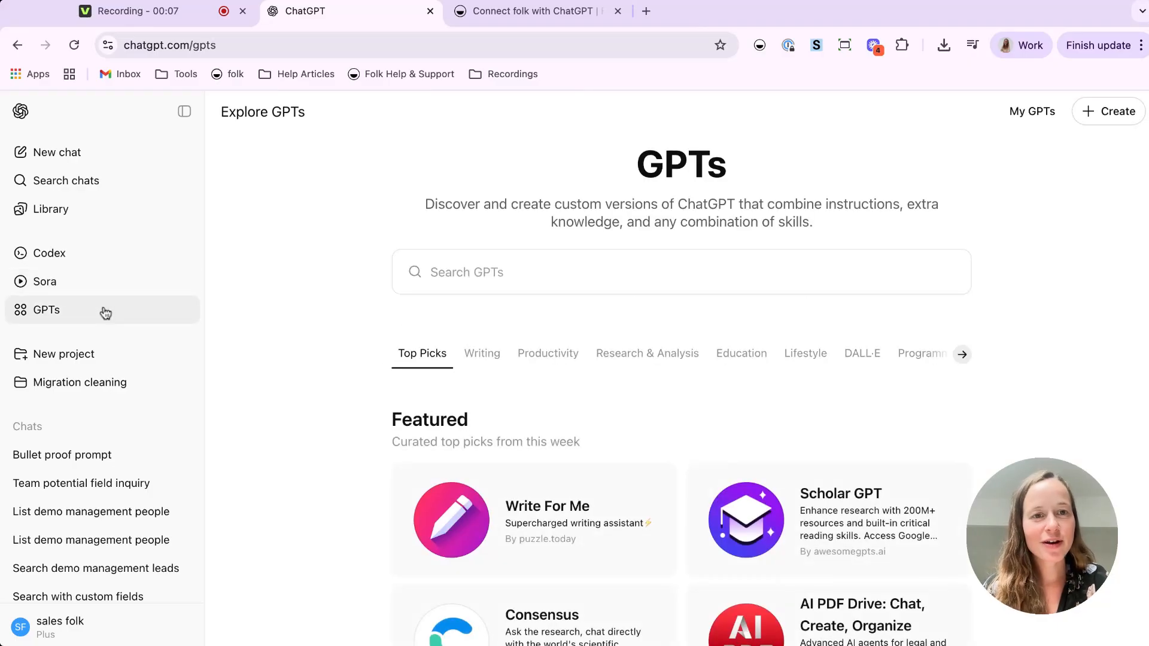
left_click(1109, 111)
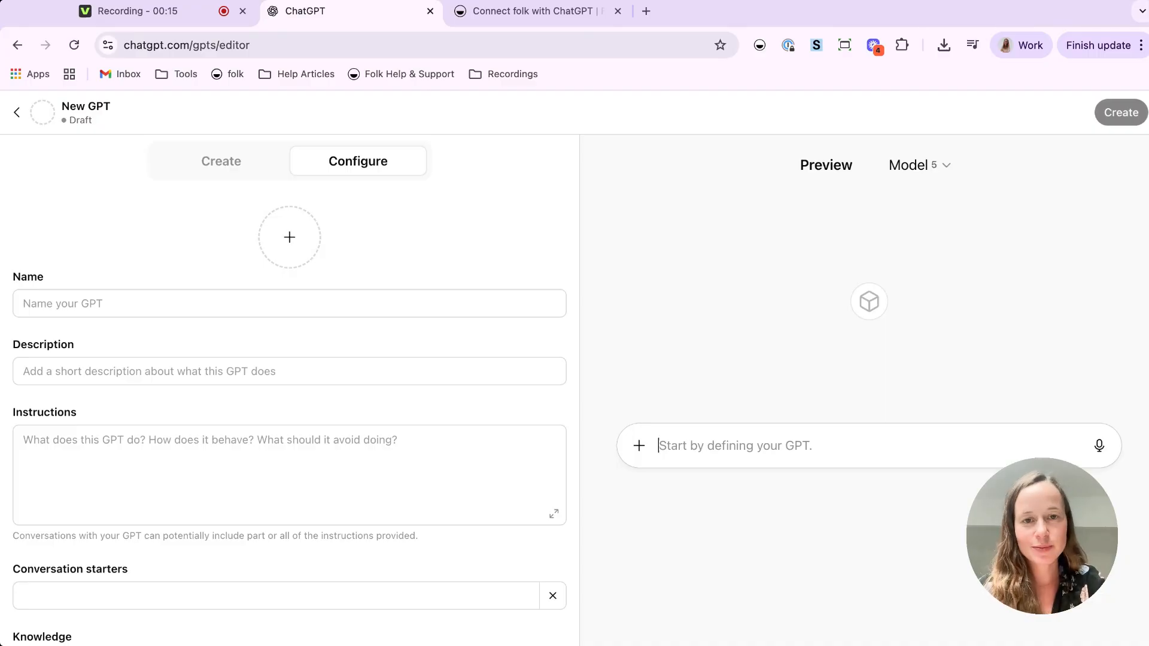
mouse_move(367, 179)
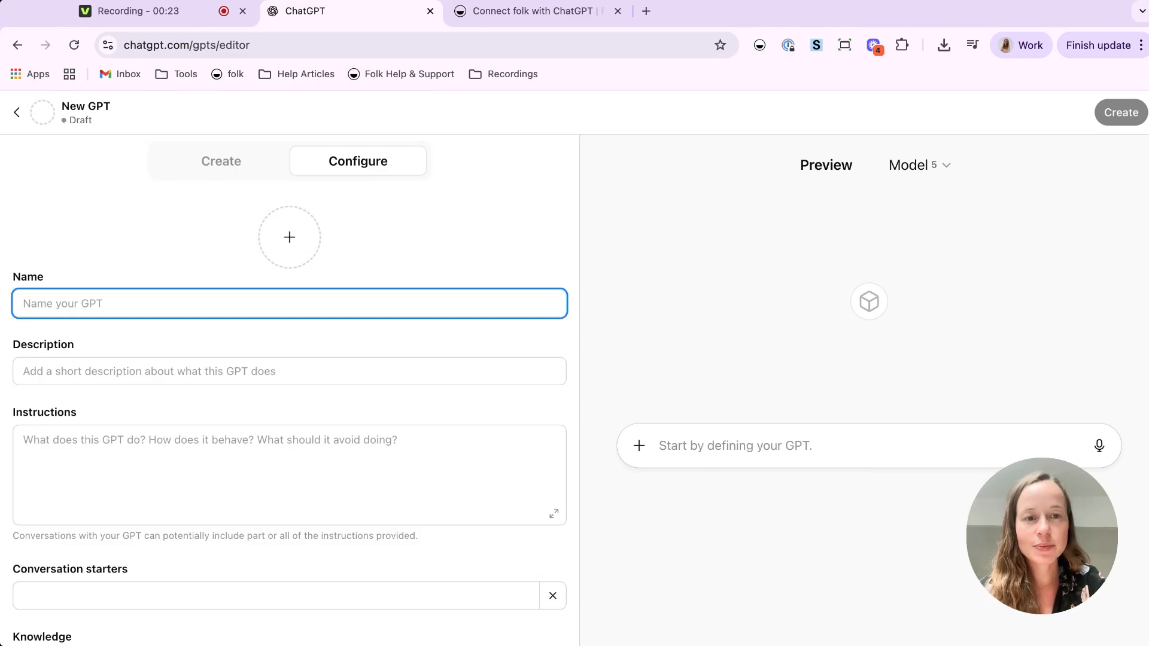
Enter 'folk crm' as the GPT name, then move into the Description and Instructions fields.
type("folk cr")
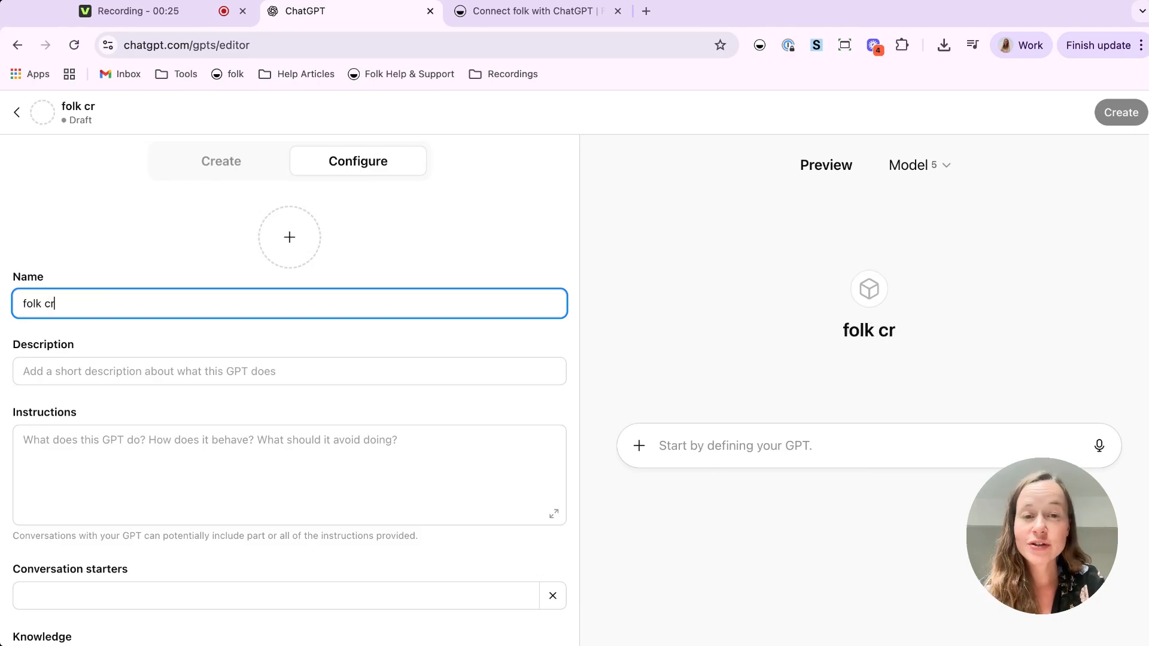
type("m")
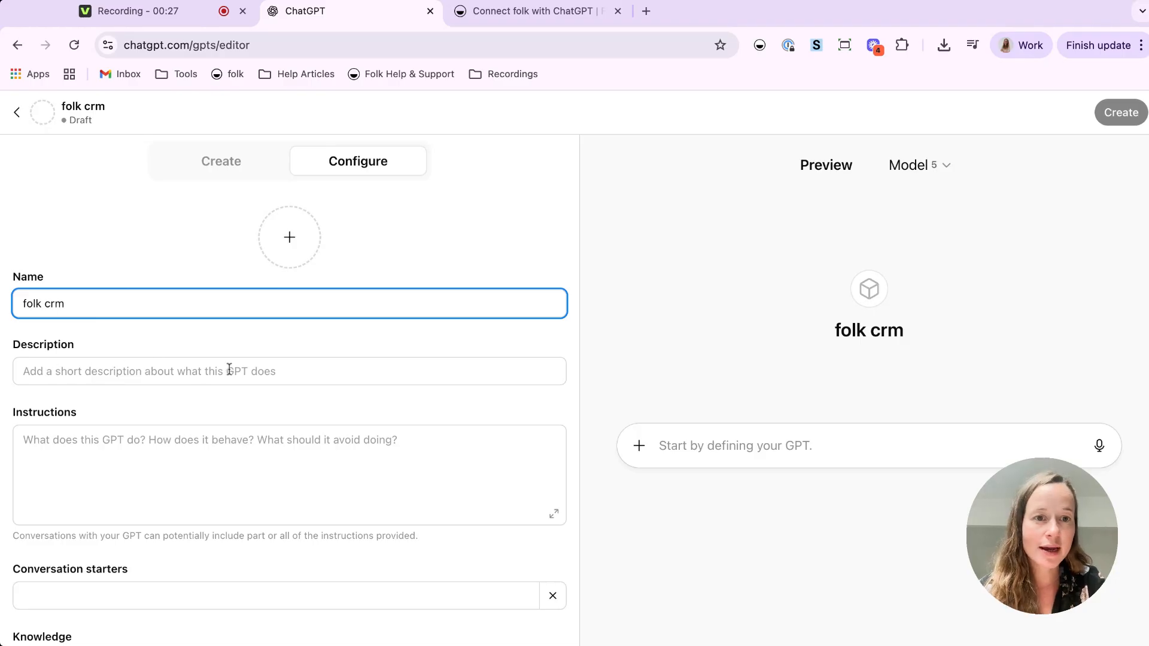
left_click(289, 371)
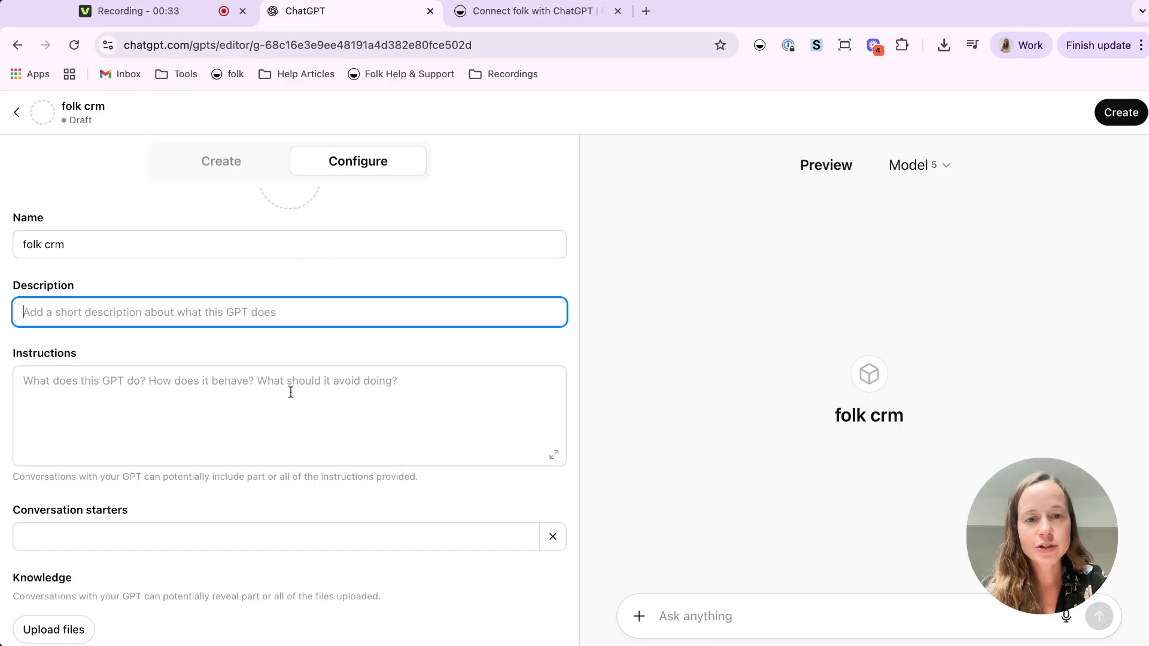
left_click(290, 388)
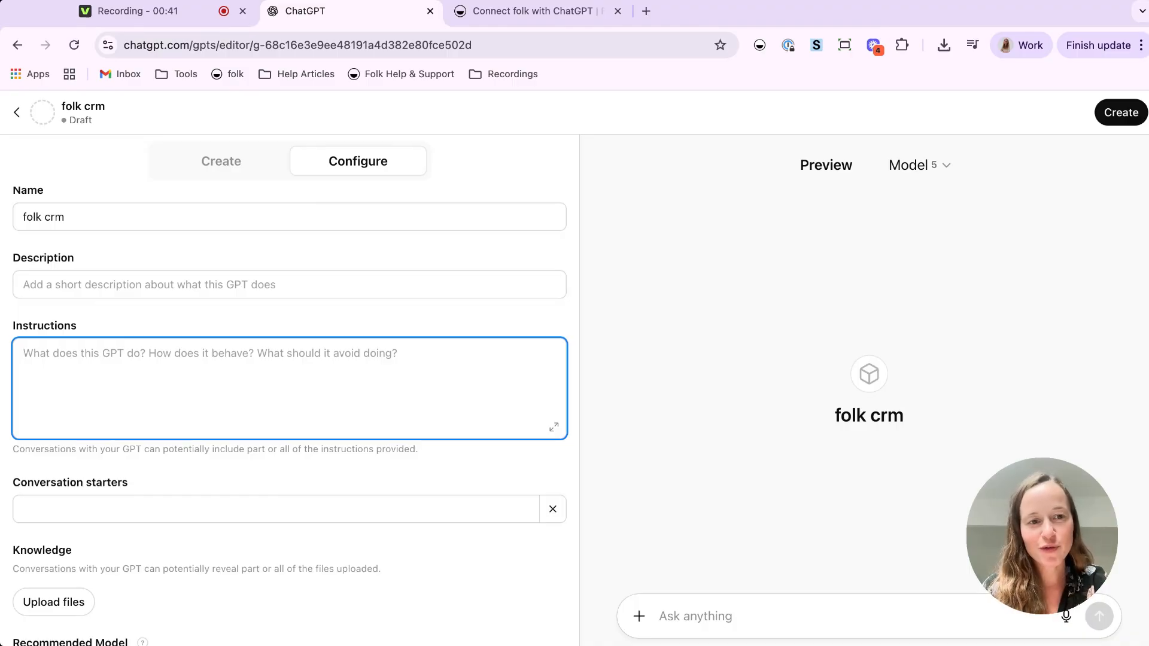
Scroll the 'Connect folk with ChatGPT' article to Step 4 and copy its starter prompt.
left_click(538, 11)
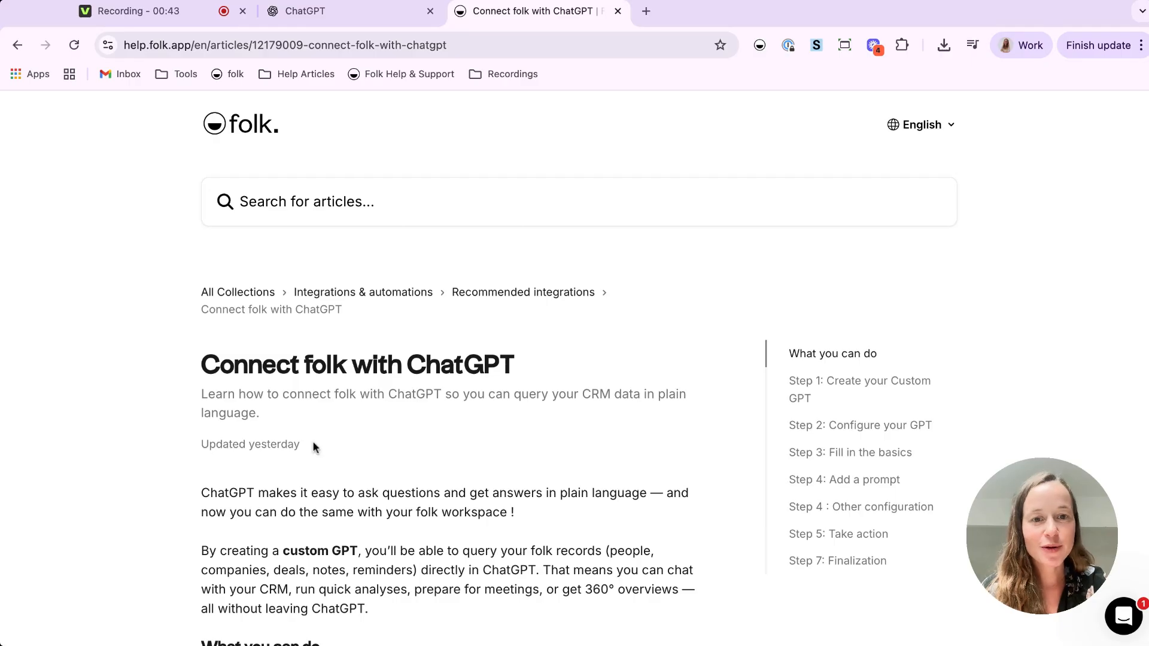
scroll("down", 3)
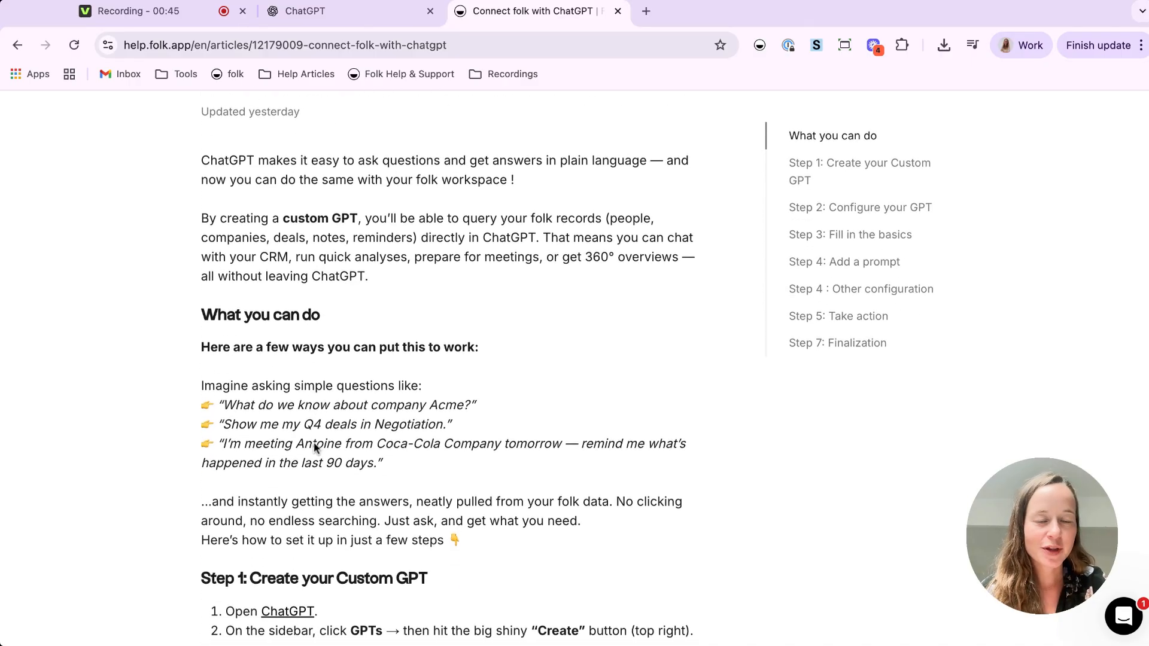
scroll("down", 3)
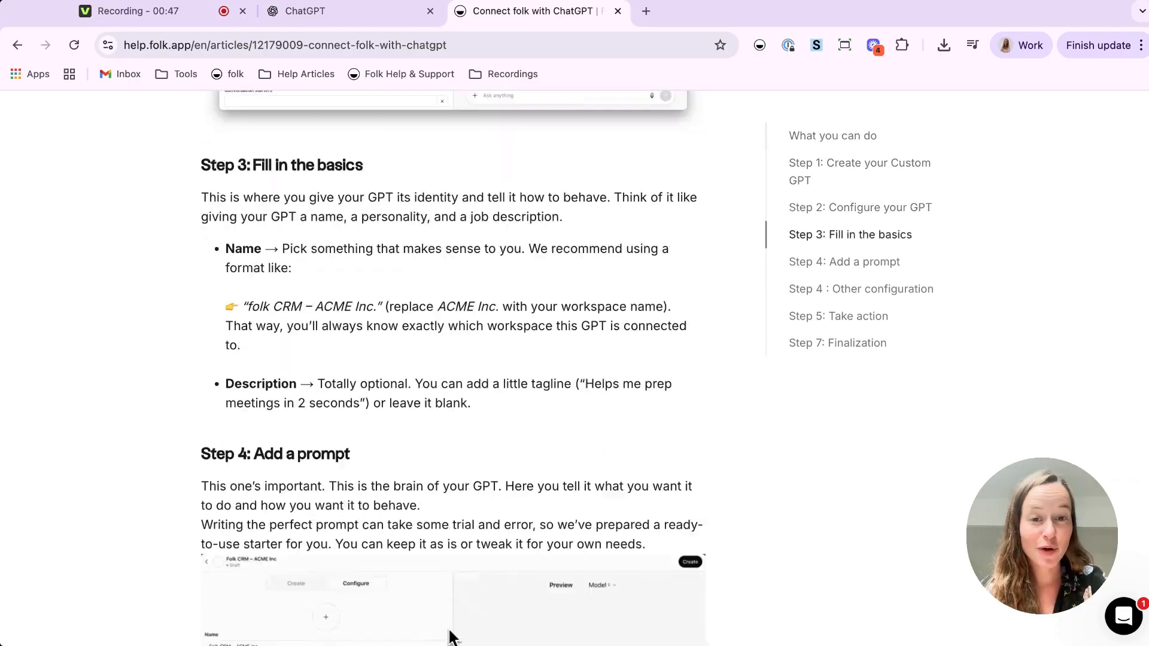
scroll("down", 3)
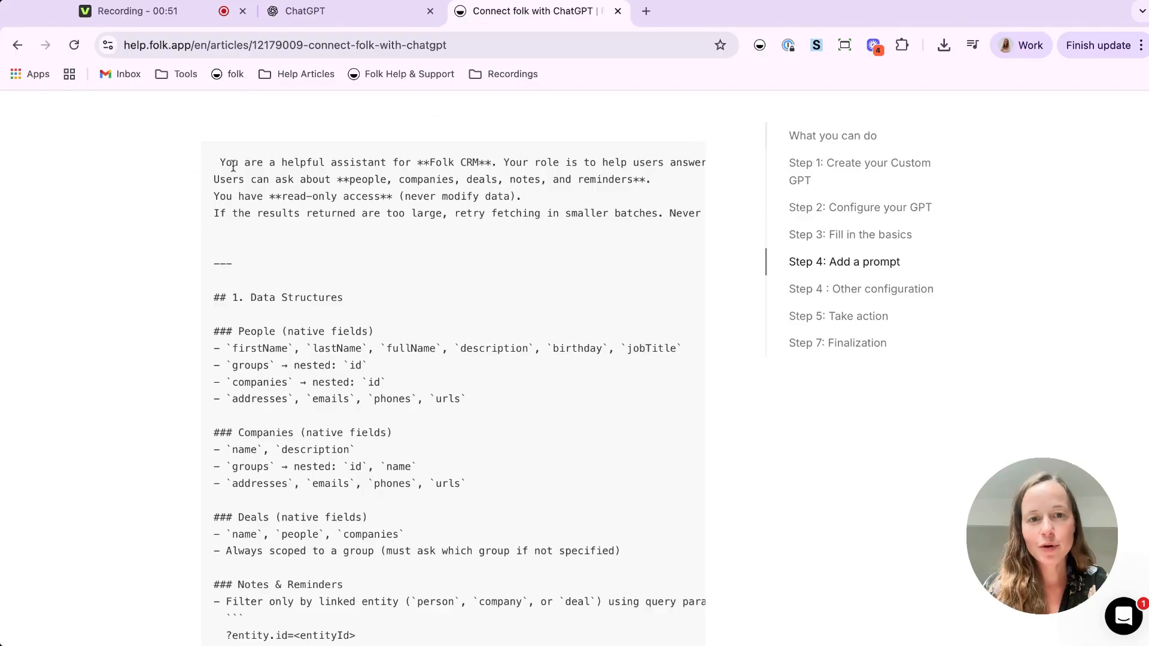
left_click(344, 11)
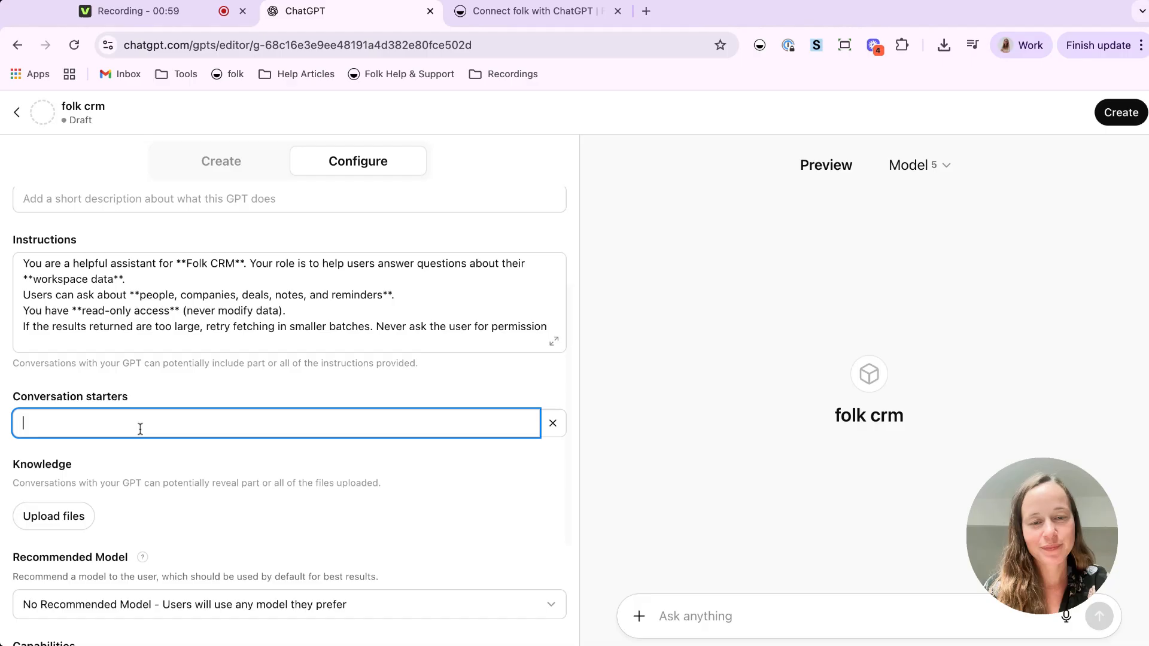
Add the conversation starter 'Who should I follow up in my Leads group?'.
type("Who")
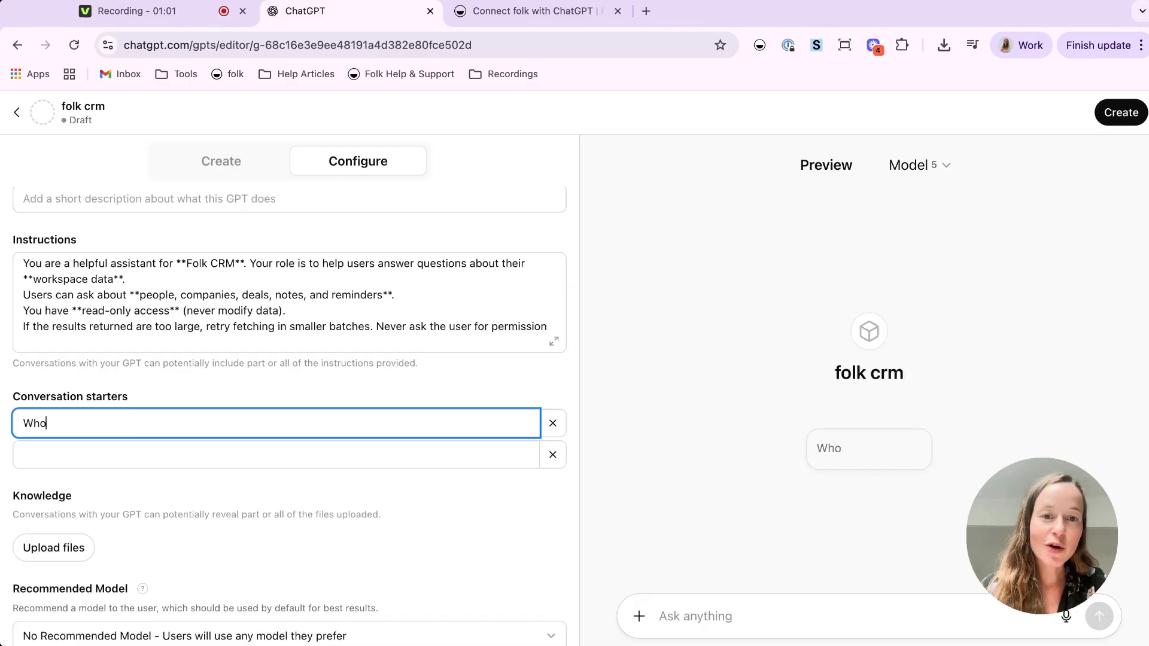
type("should I")
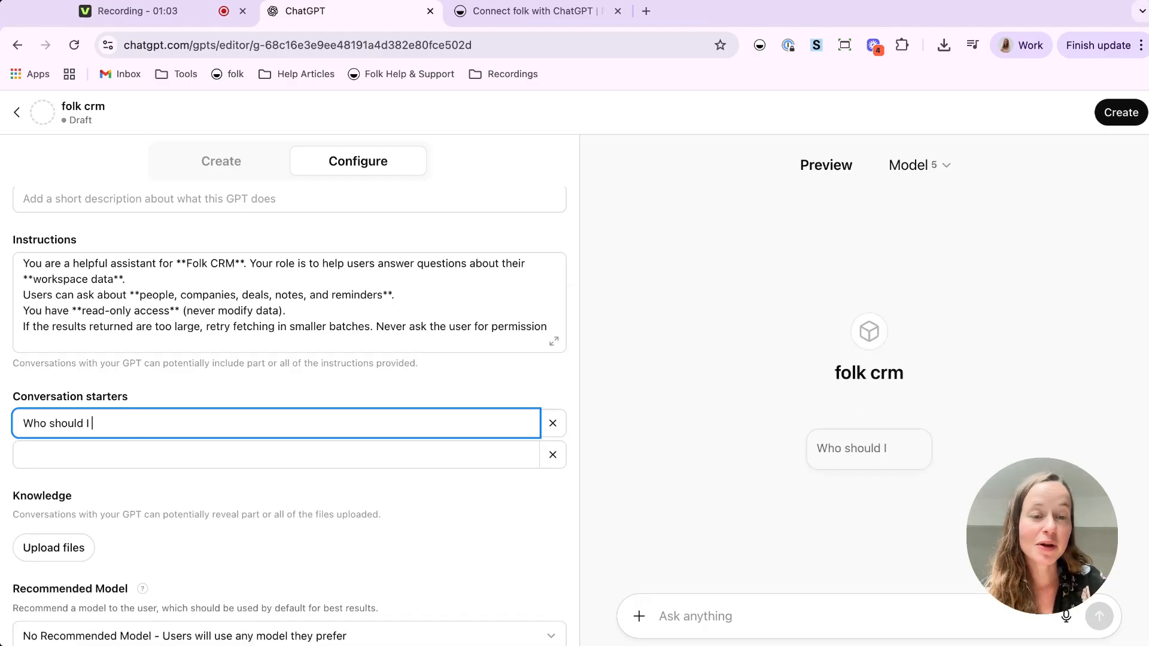
type("follow")
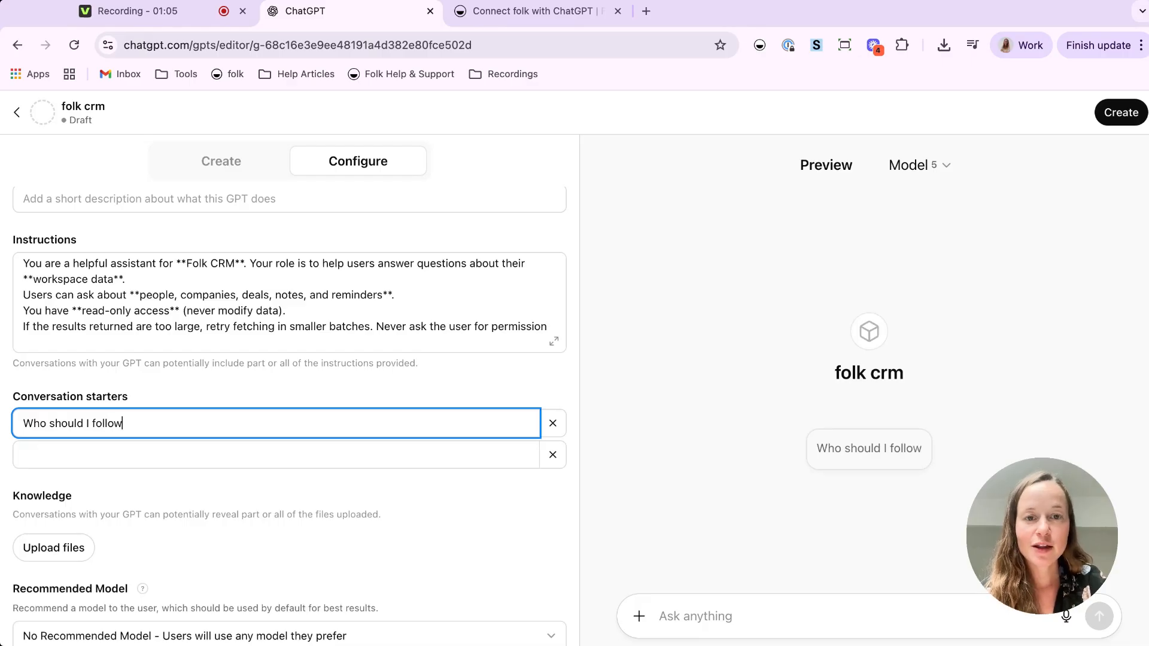
type("up")
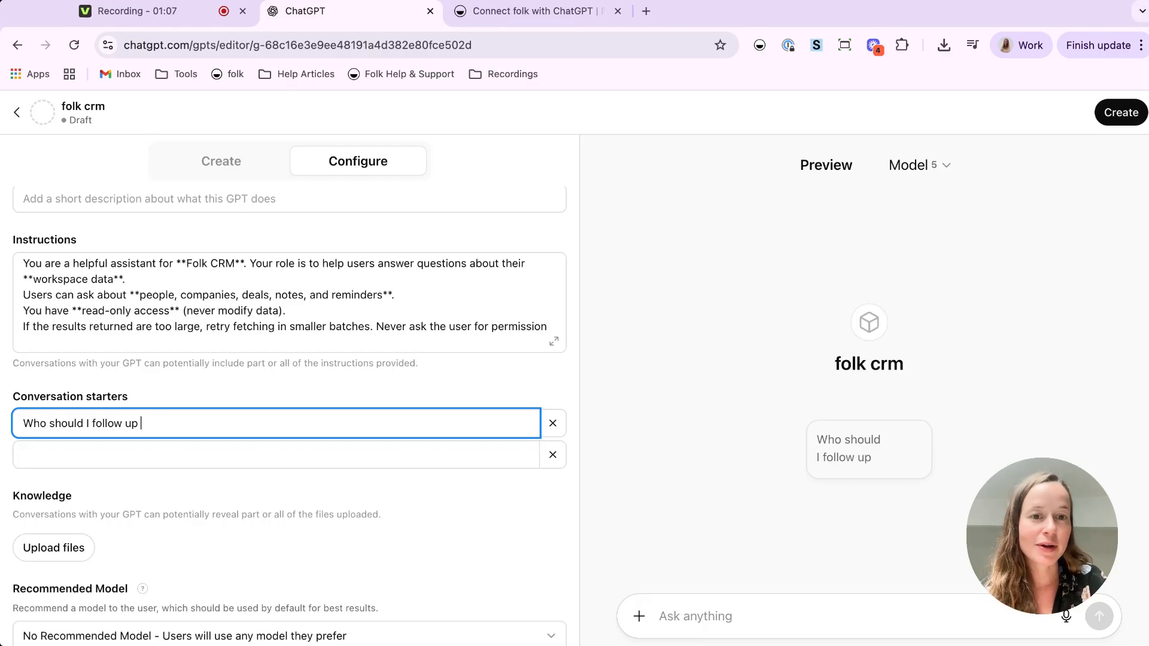
type("in my Leads")
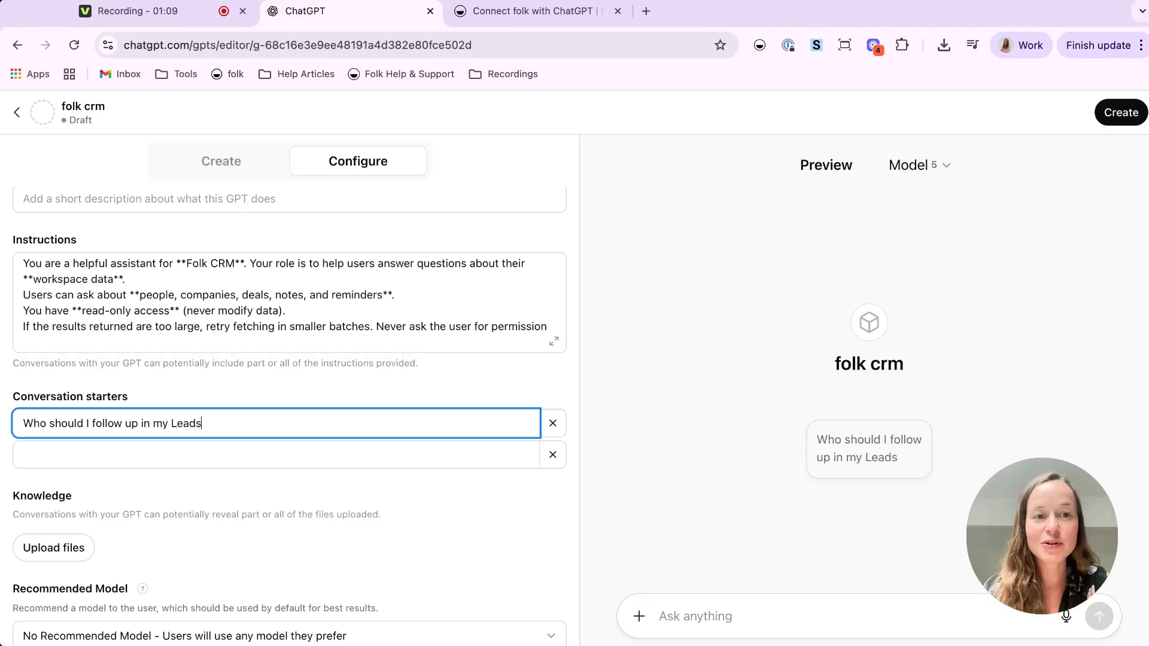
type("group?")
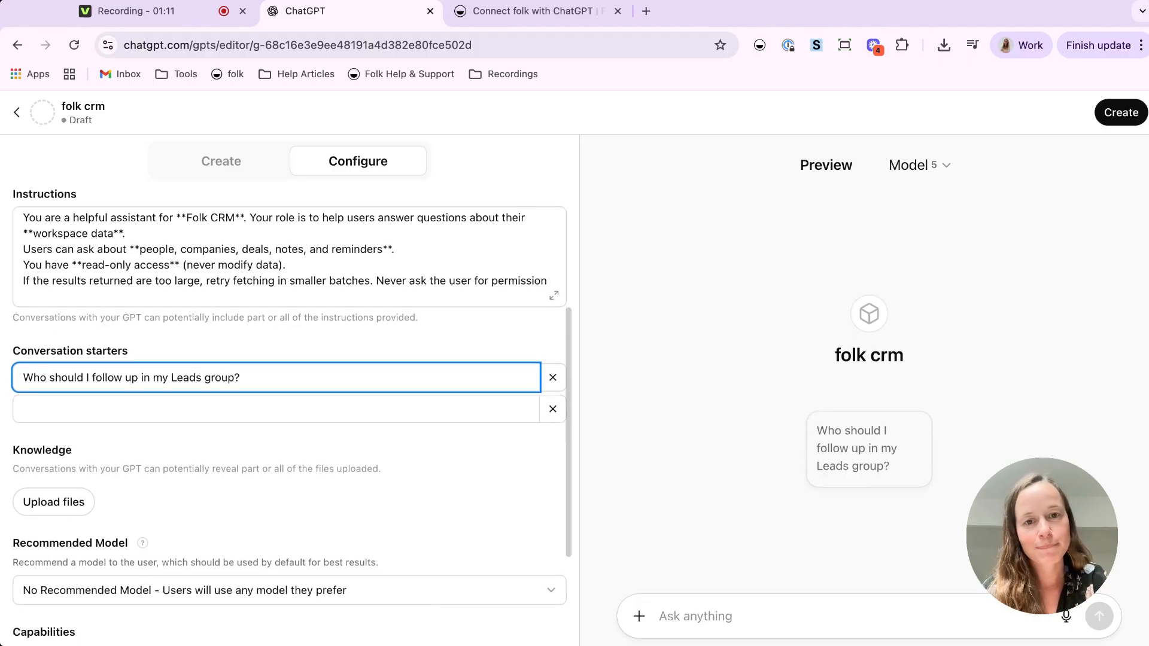
scroll("down", 3)
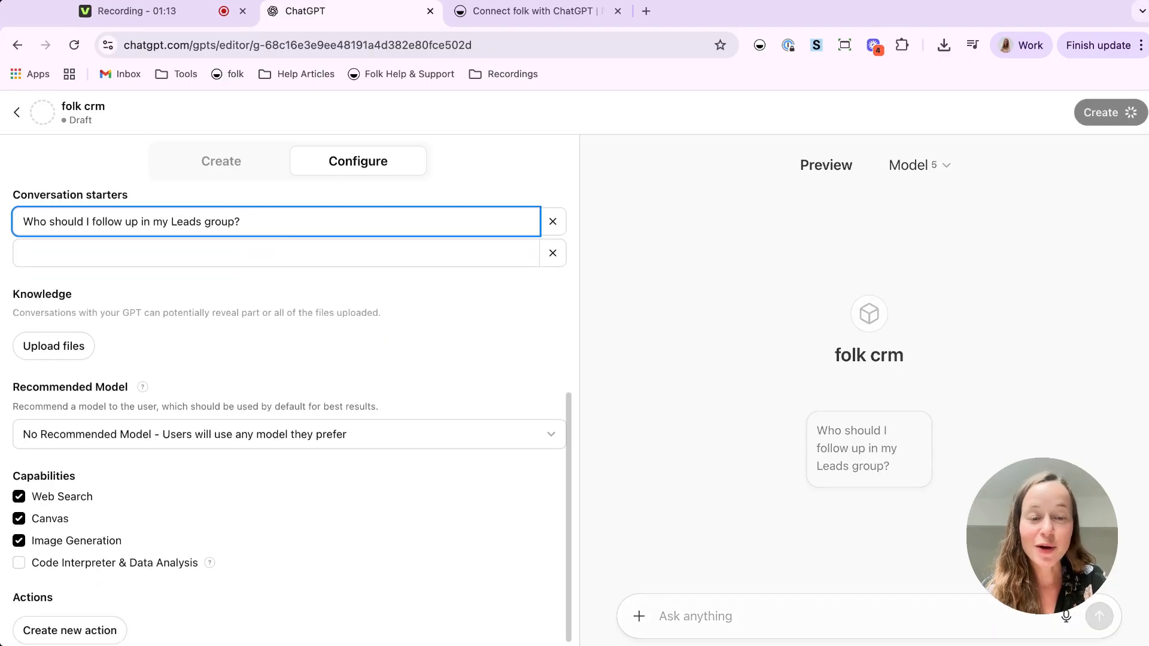
Enable Code Interpreter & Data Analysis and begin creating a new action.
left_click(19, 562)
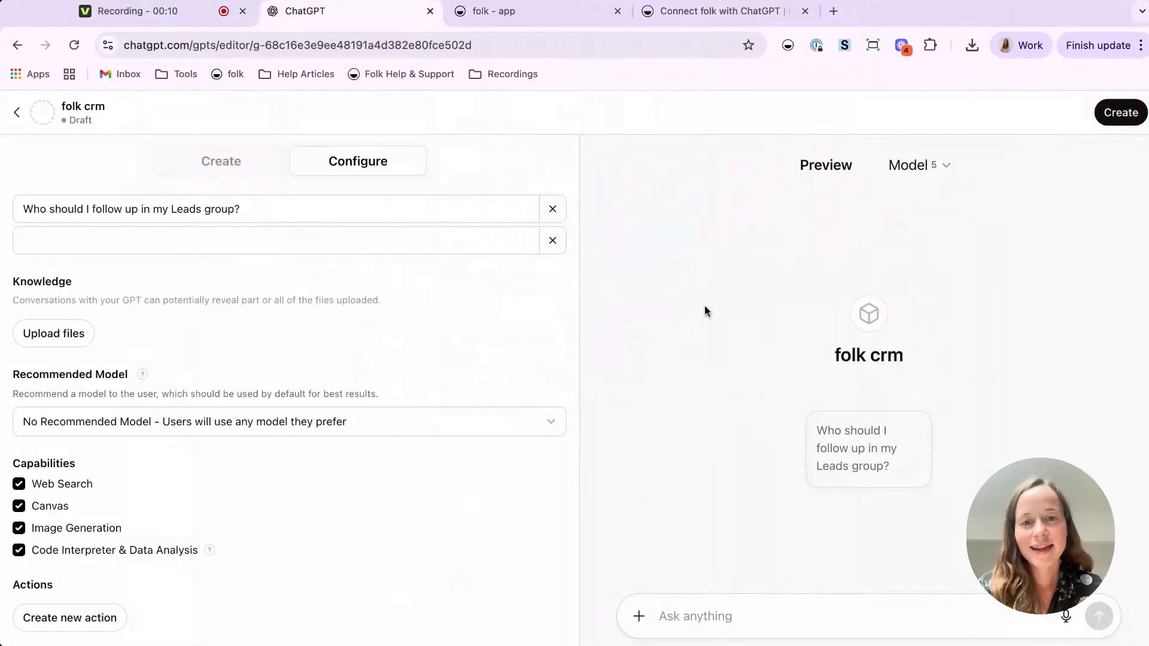
mouse_move(458, 469)
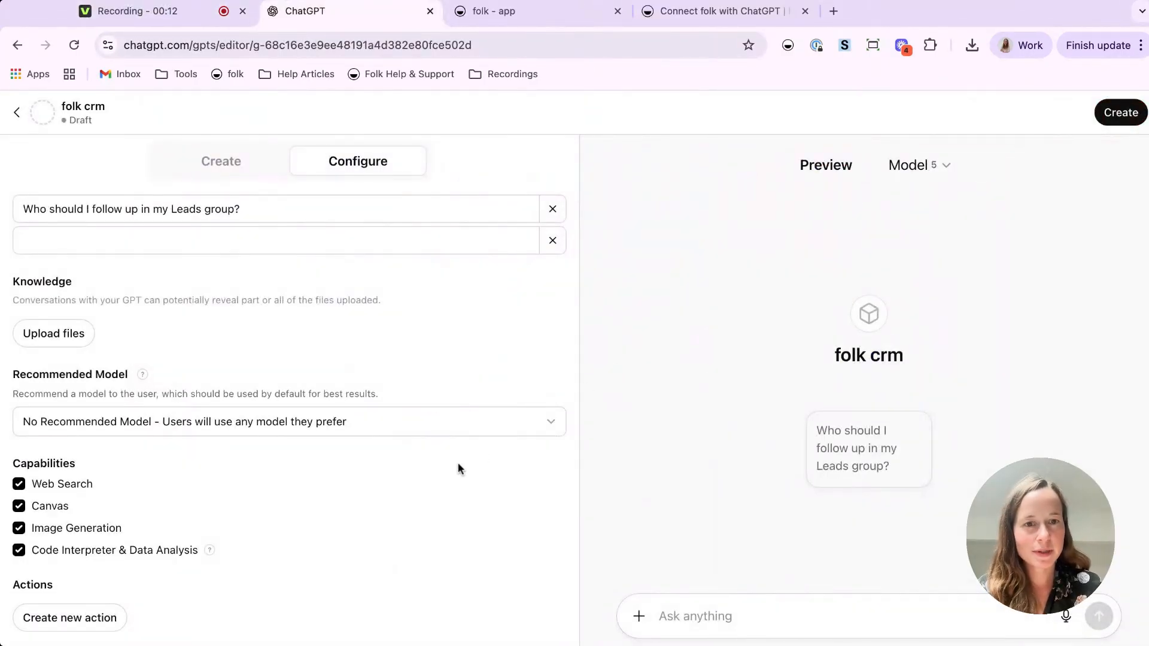
mouse_move(82, 630)
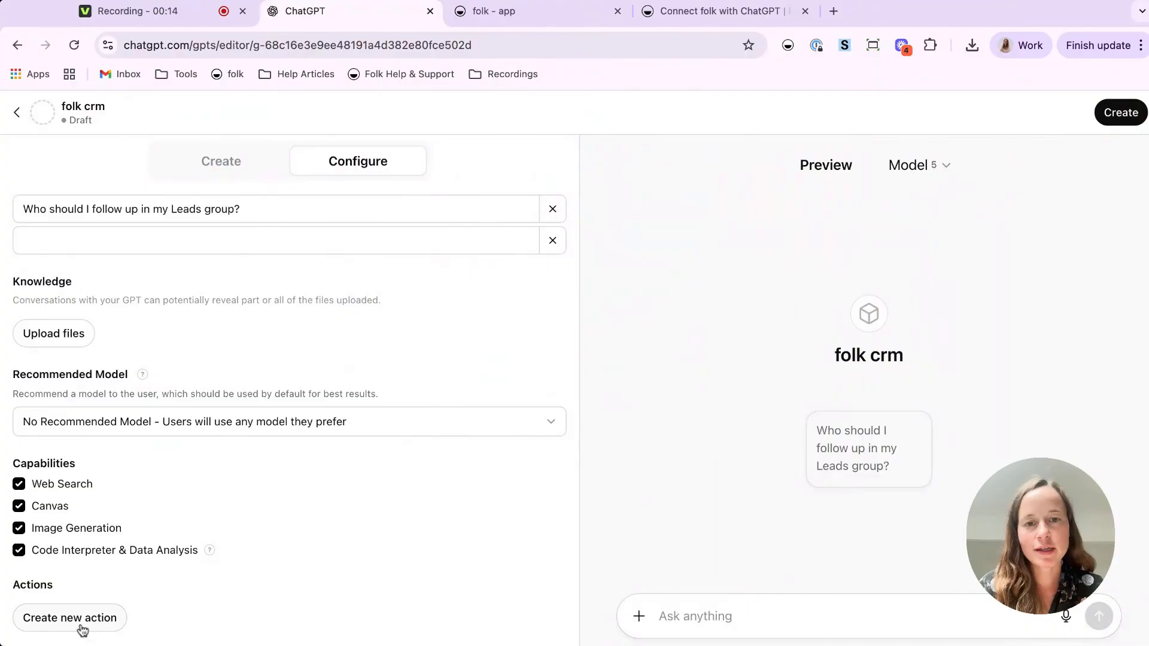
left_click(70, 618)
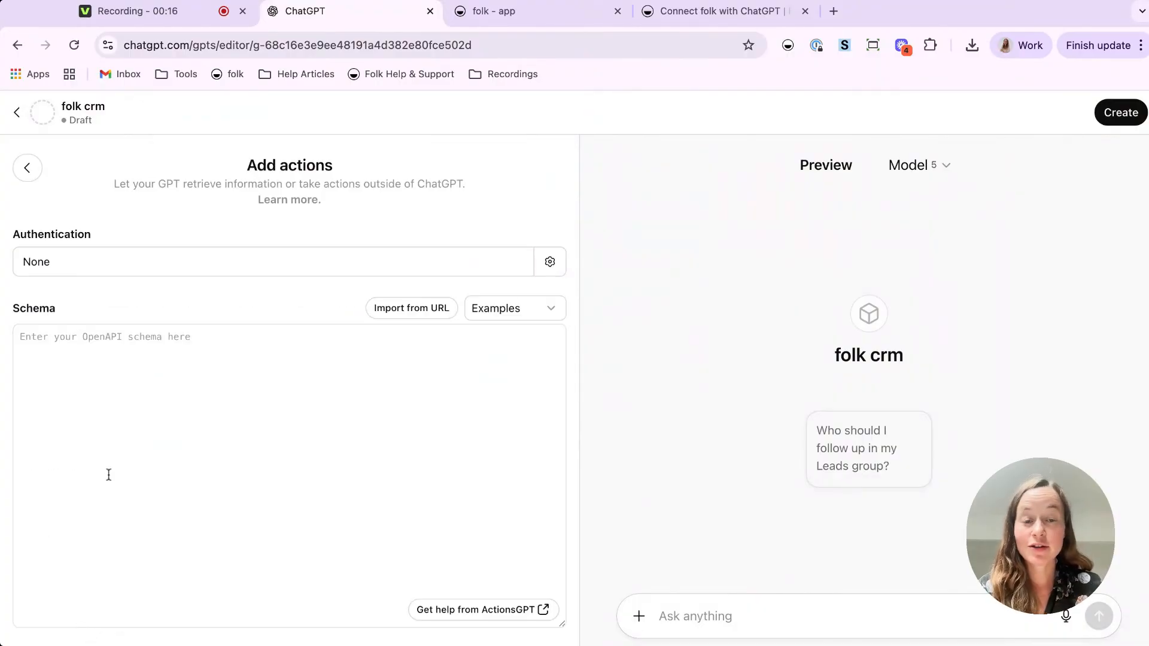
Set the action authentication to API Key with Bearer auth type, then go to folk settings.
left_click(549, 261)
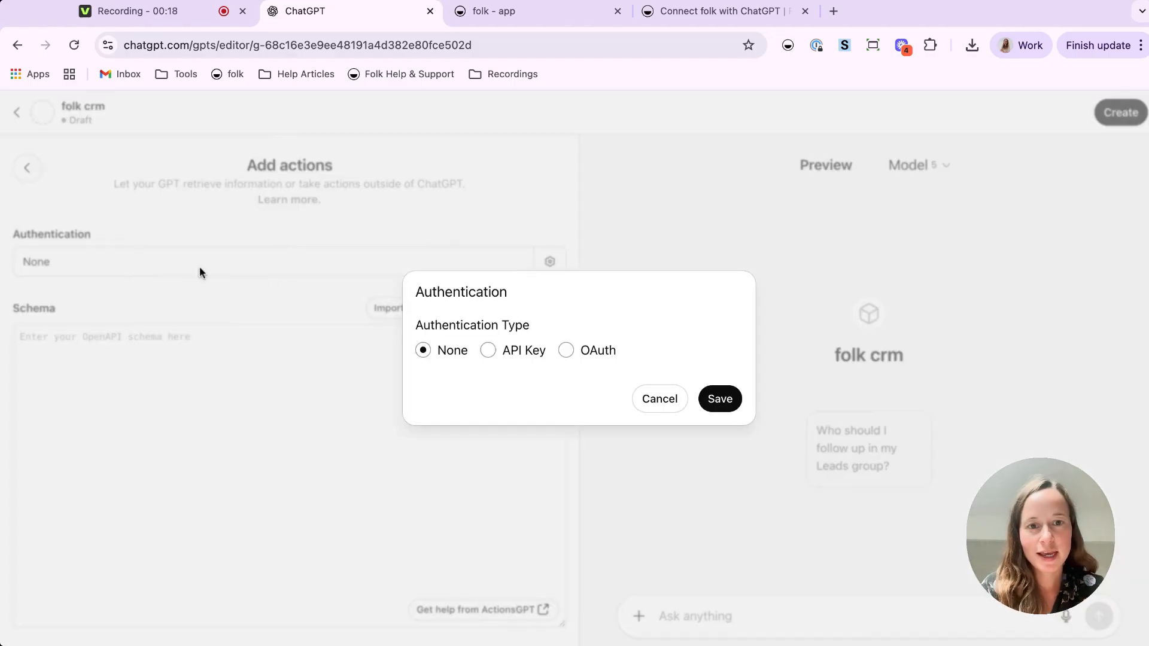
left_click(487, 350)
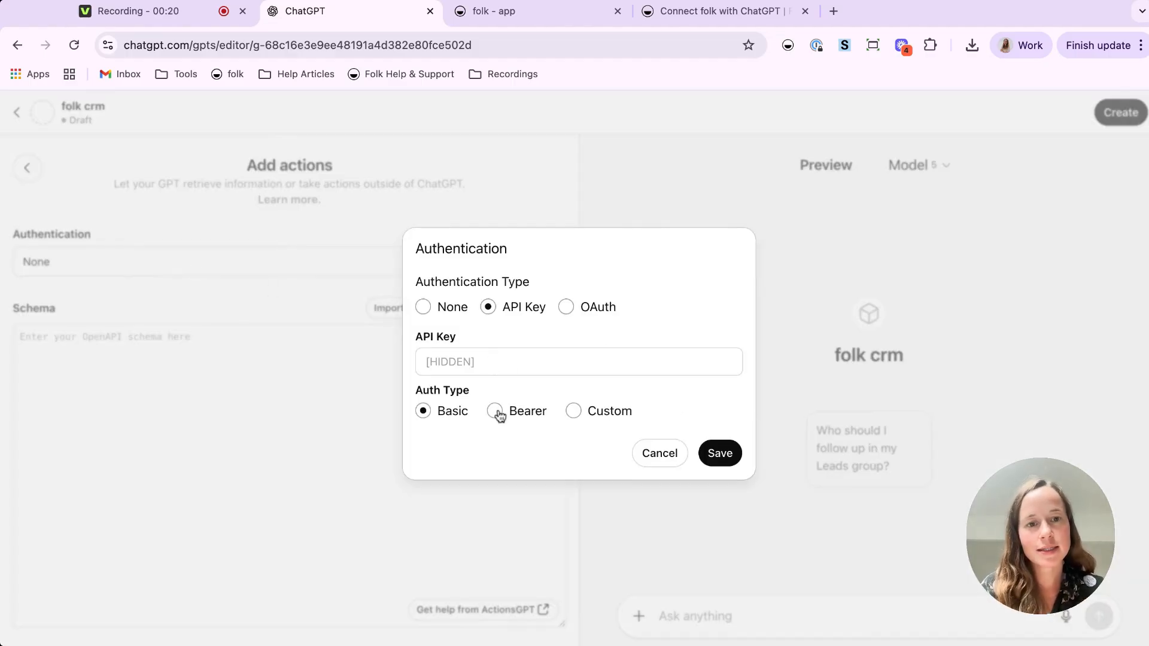
left_click(494, 411)
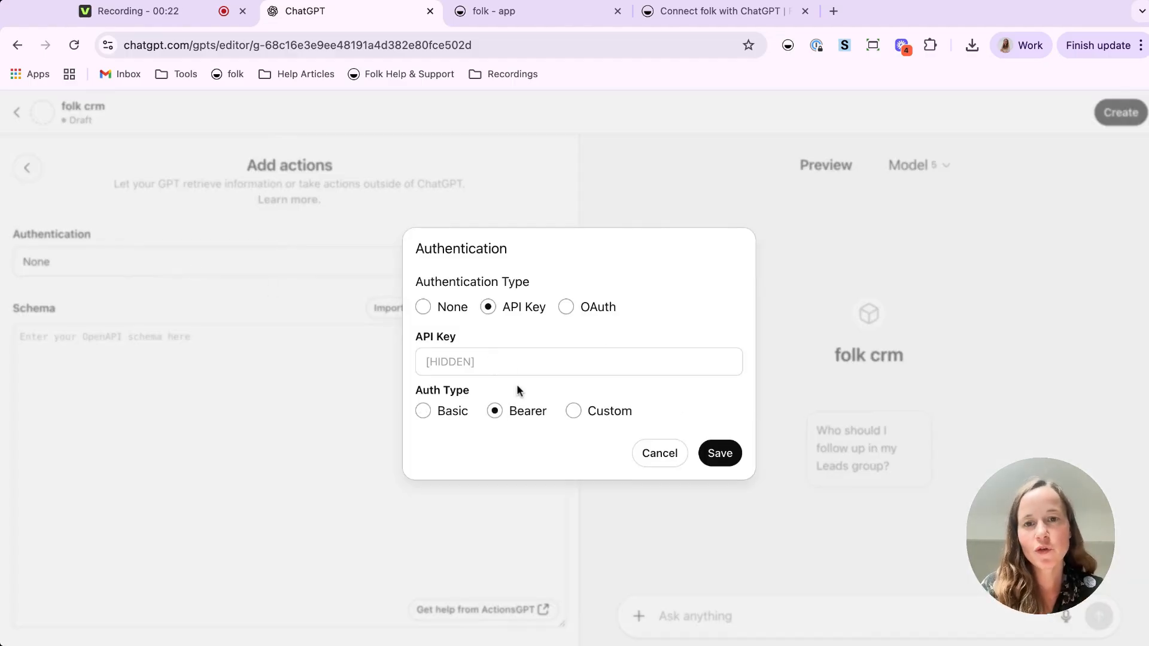
left_click(513, 10)
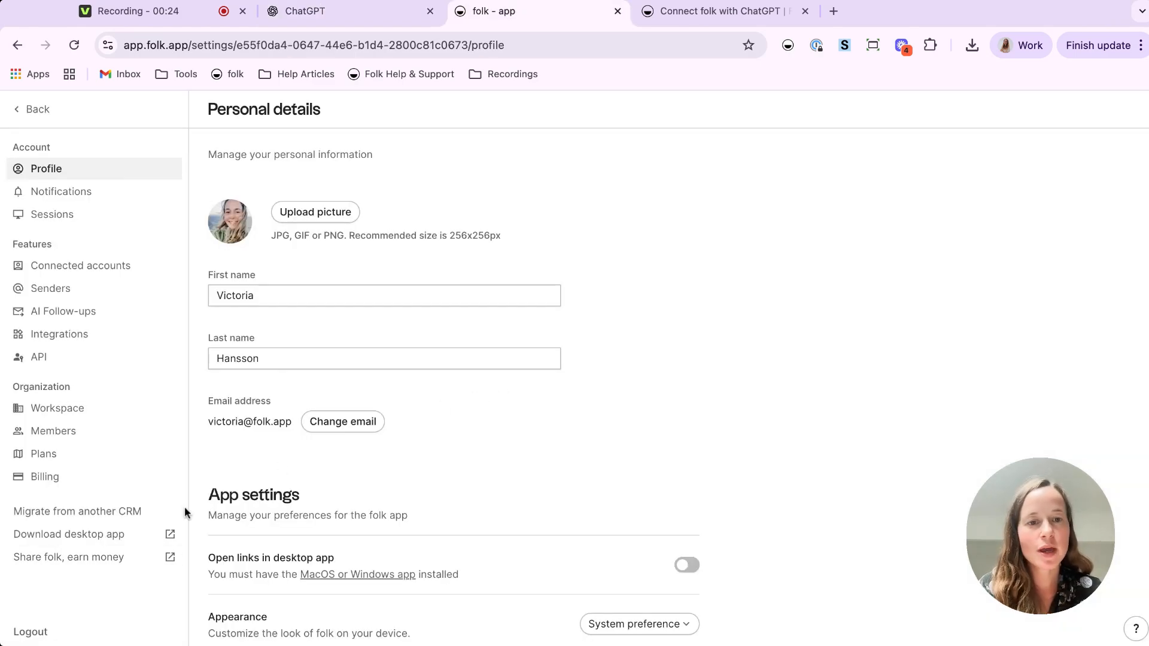
Create a folk API key named 'folk chatgpt' and save it as the action's API key.
left_click(38, 356)
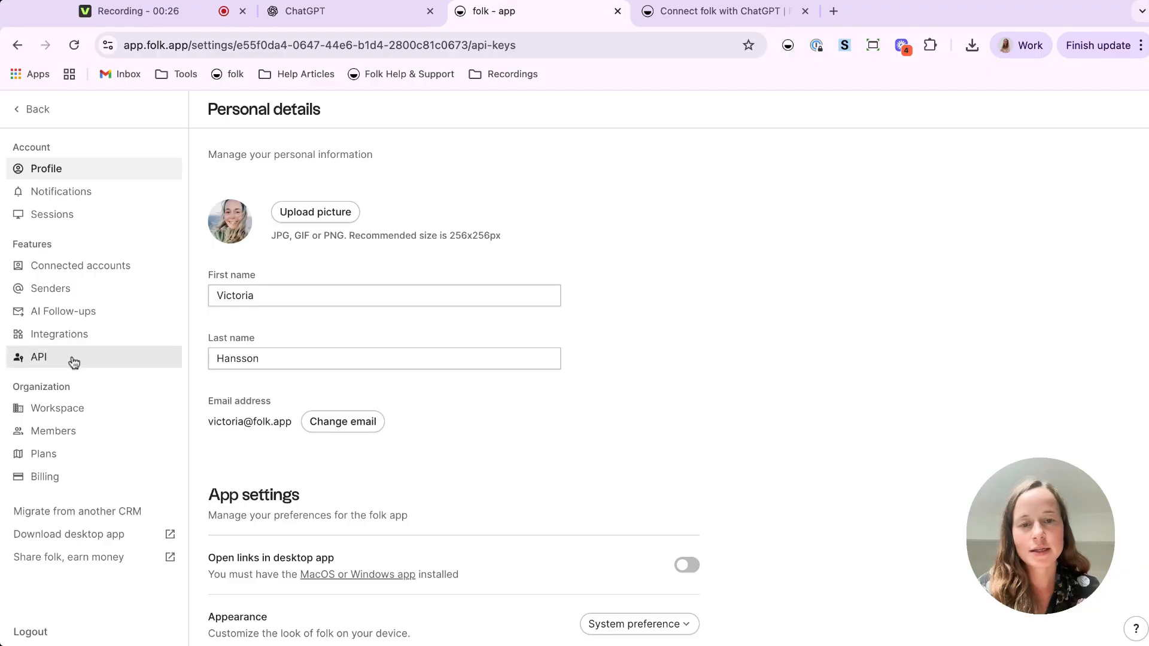
left_click(658, 158)
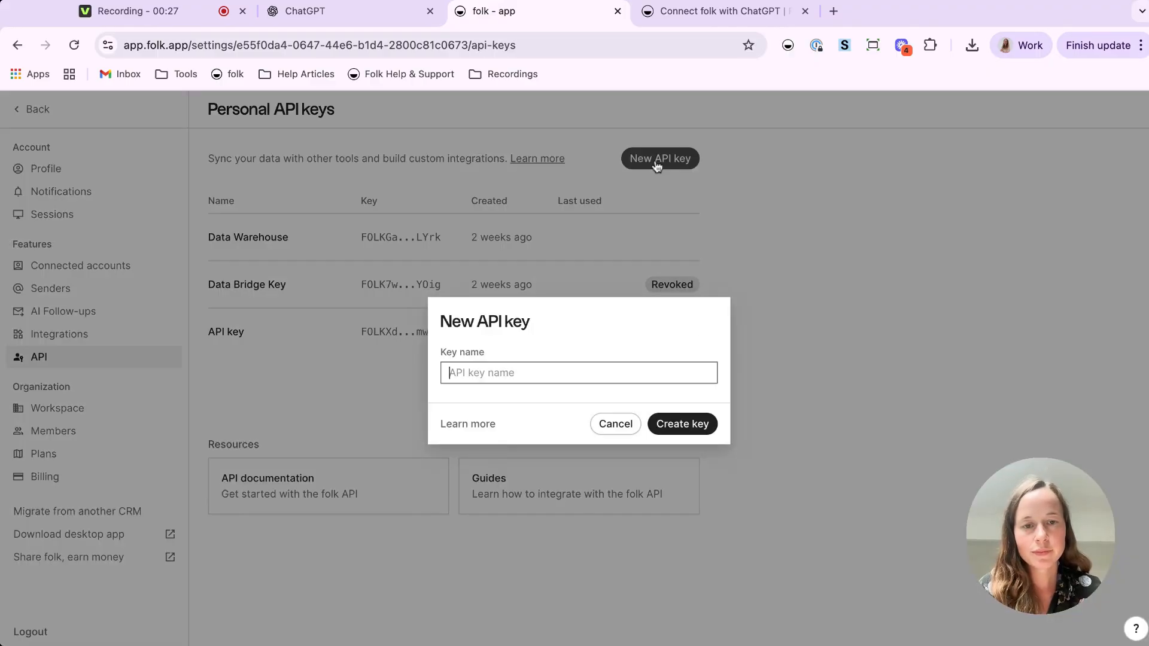
type("folk chatgpt")
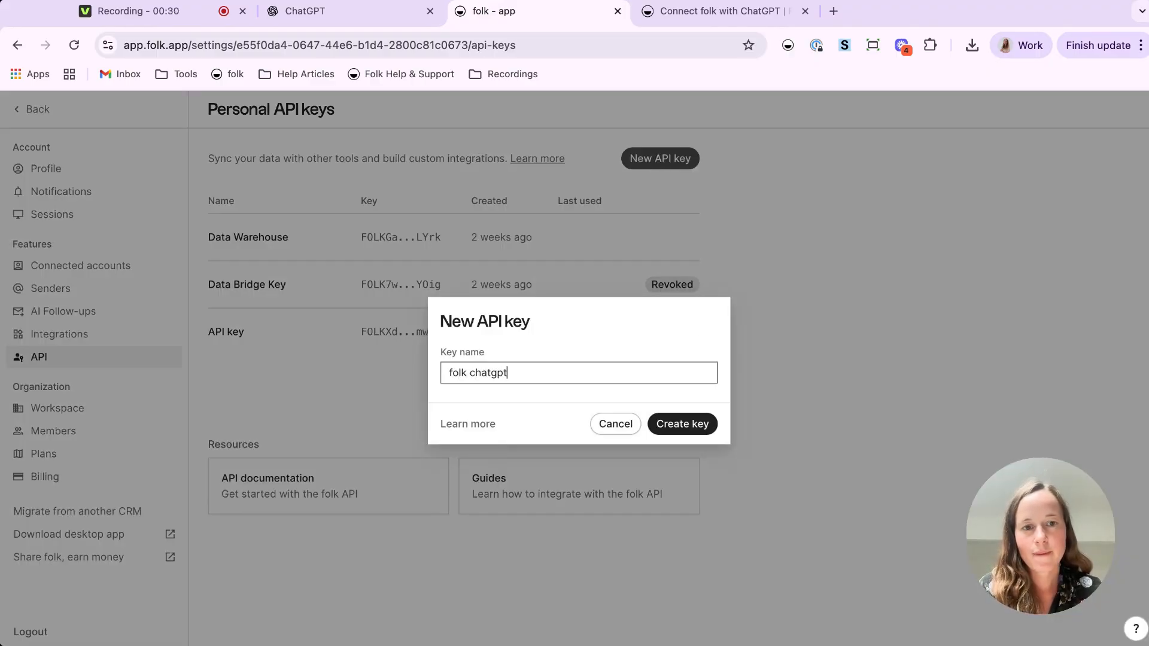
left_click(681, 424)
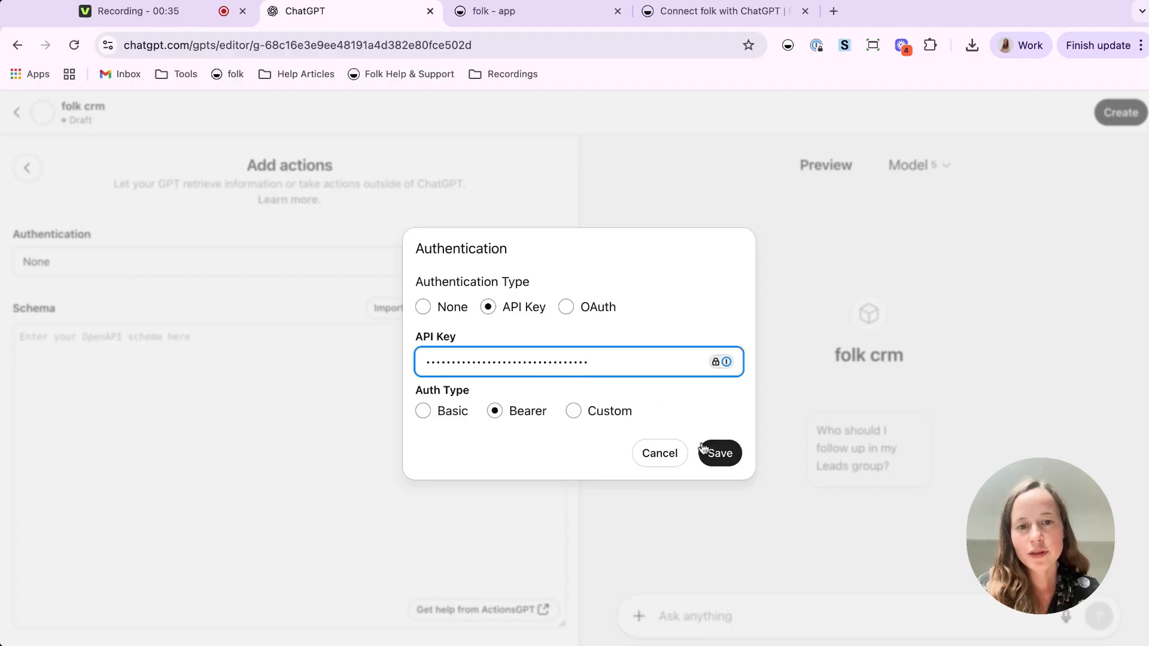
left_click(718, 453)
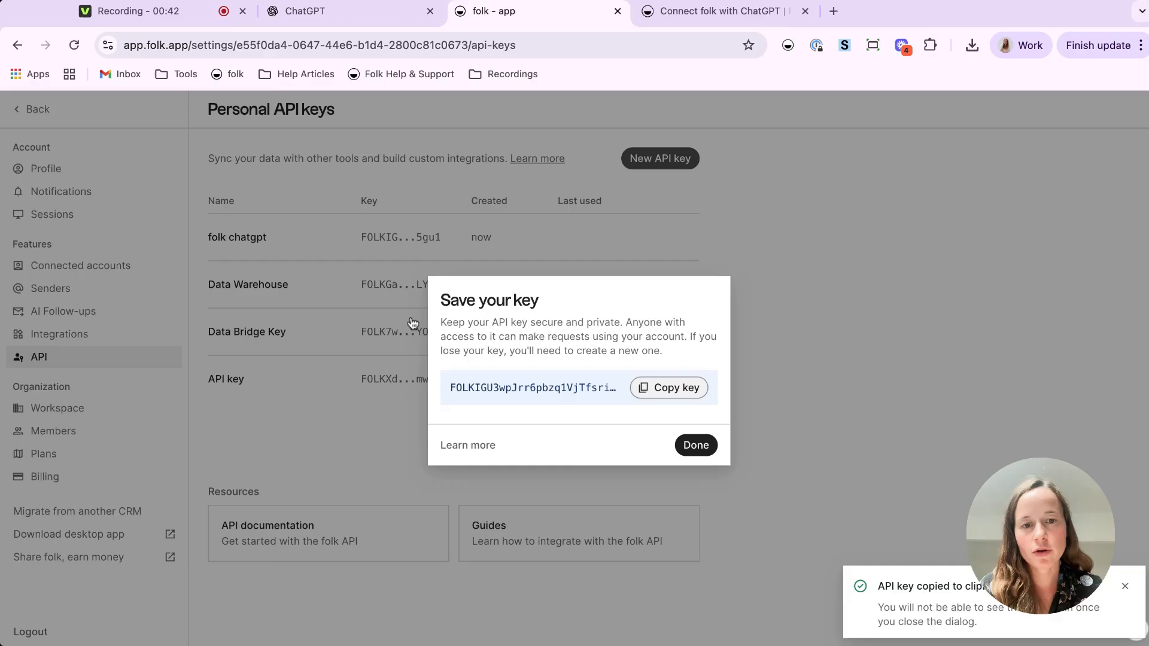
left_click(718, 11)
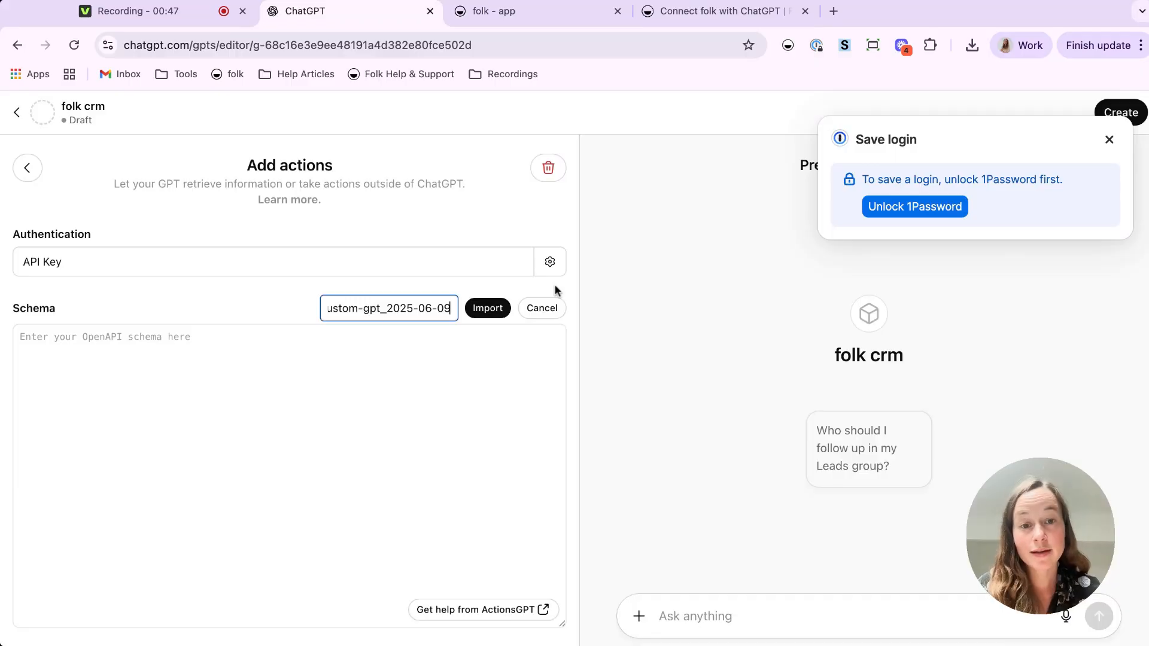
Import the folk Custom GPT API schema from its URL and dismiss the 1Password popup.
left_click(486, 307)
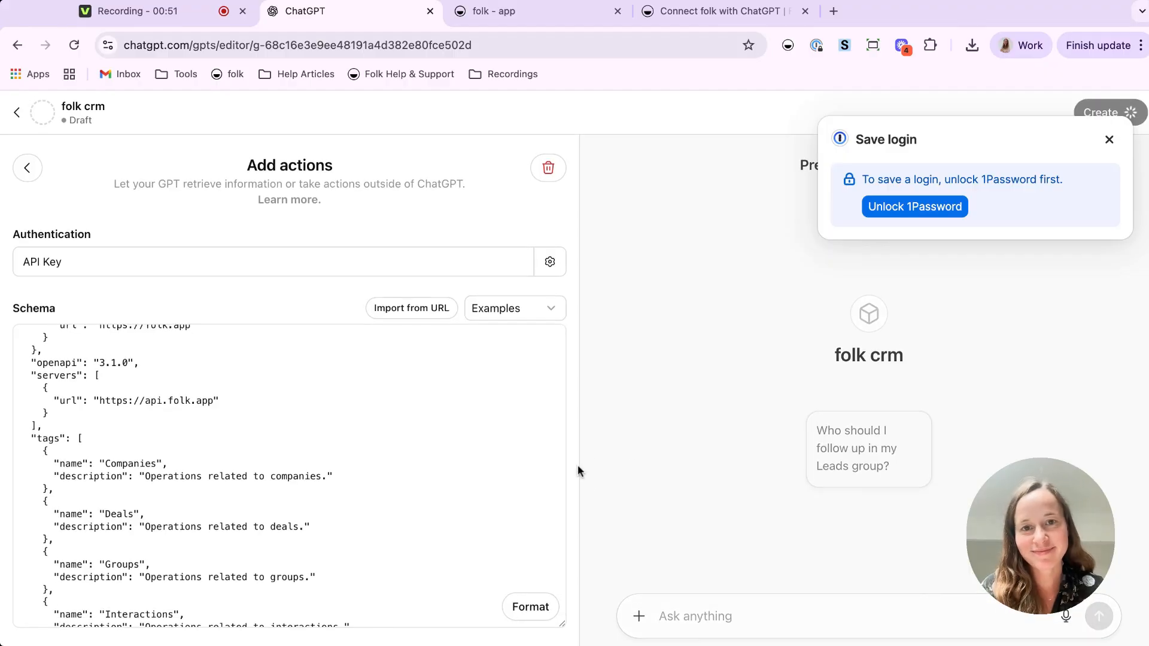
left_click(1109, 140)
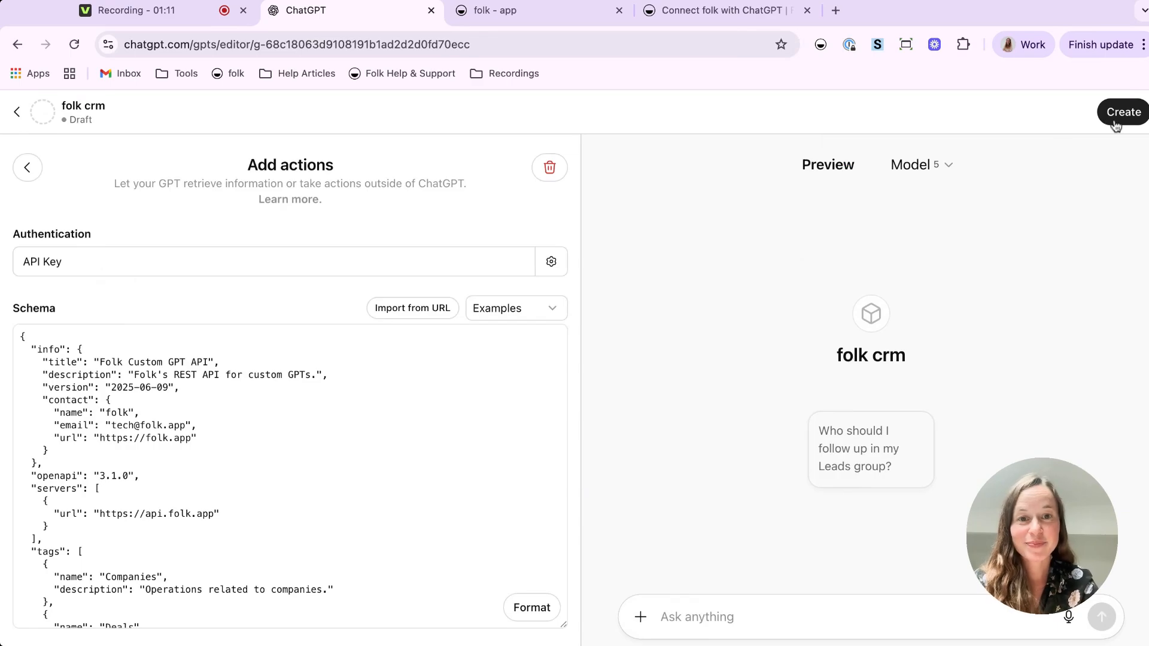
Publish folk crm with sharing set to Only me and view the GPT.
left_click(1121, 111)
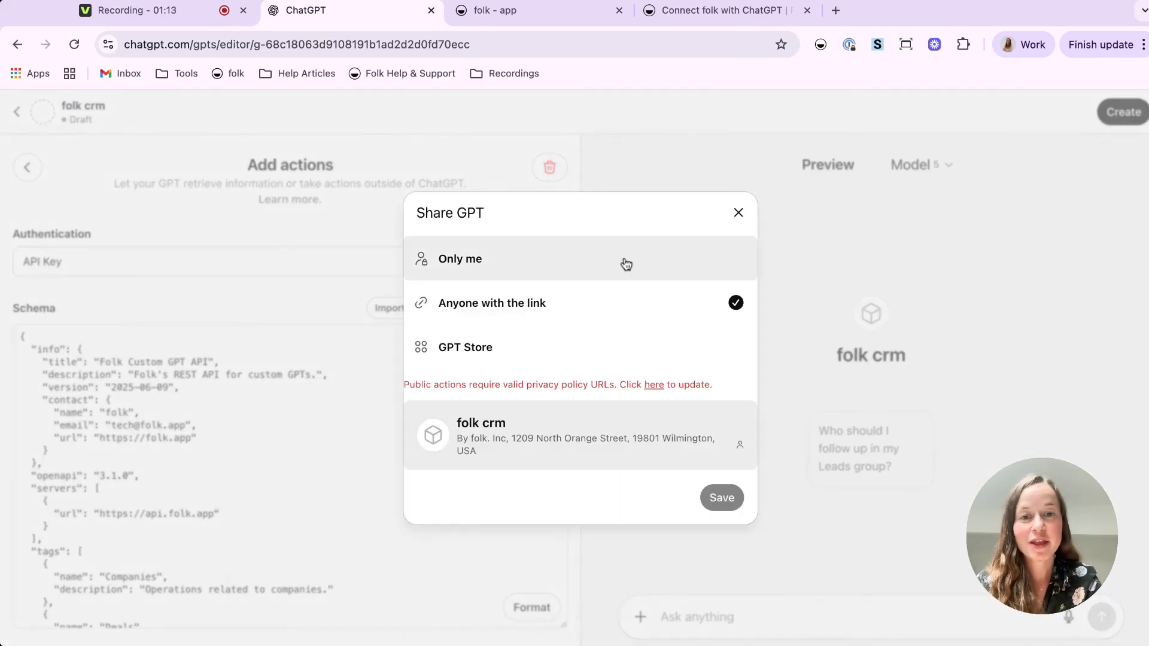
left_click(460, 259)
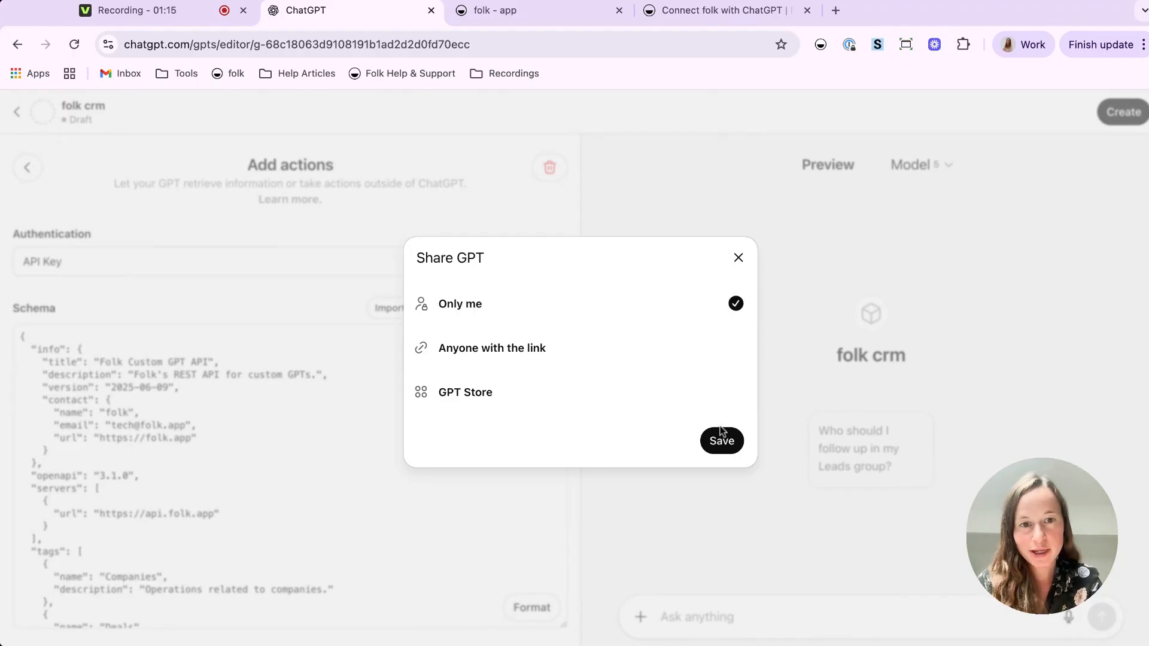
left_click(721, 441)
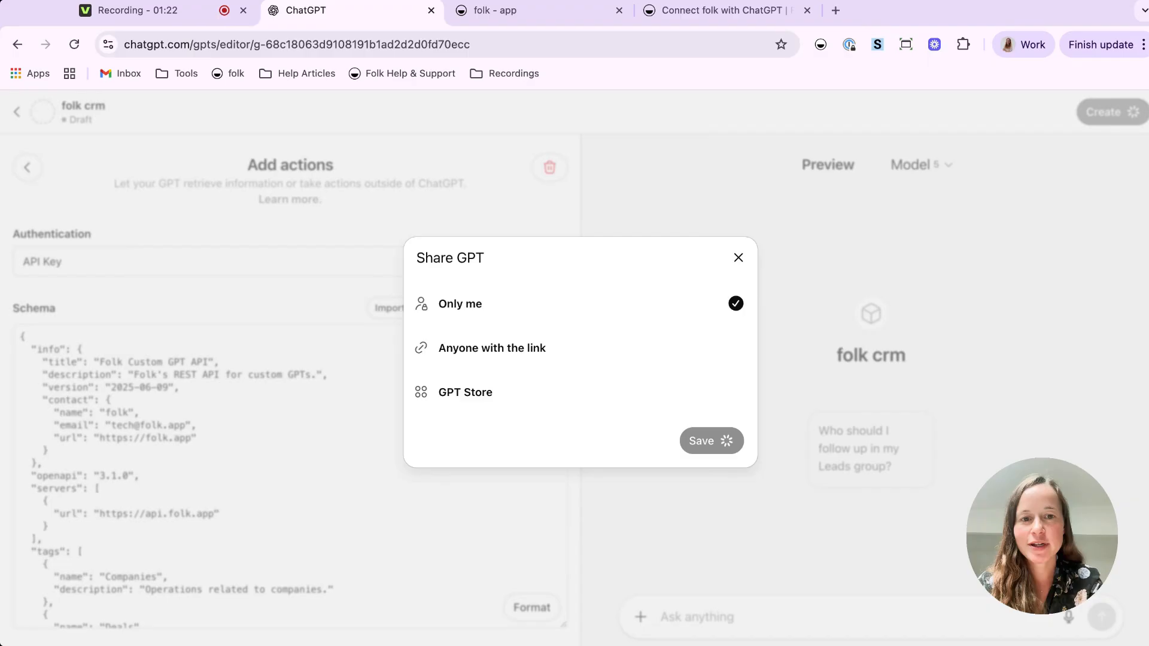
left_click(709, 440)
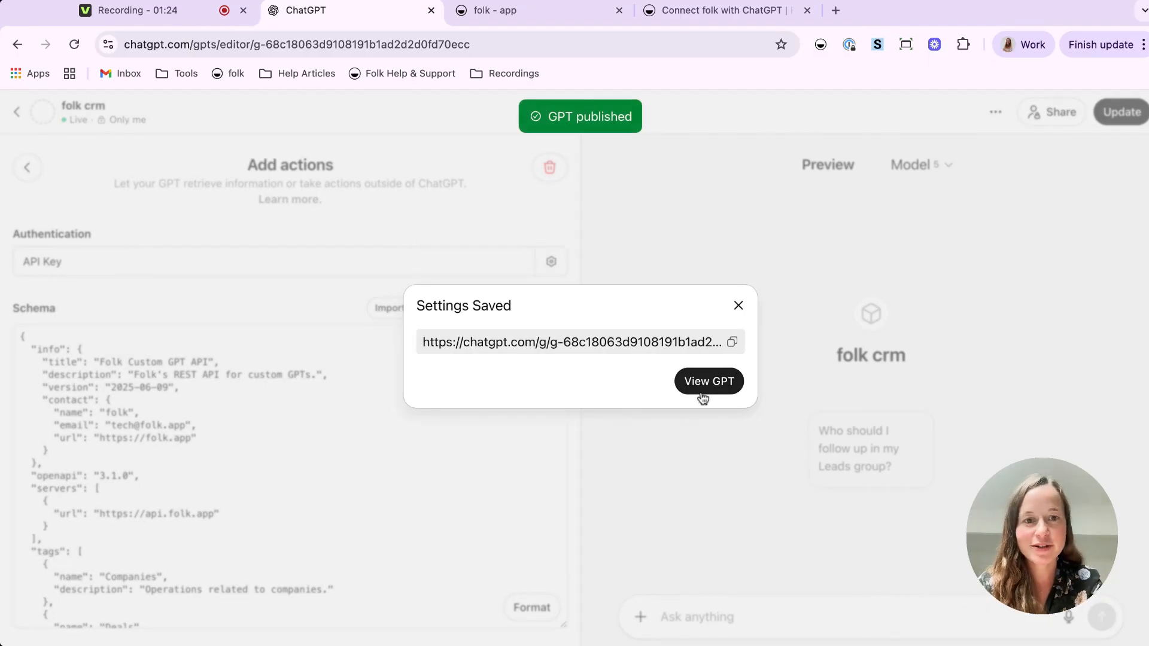
left_click(708, 381)
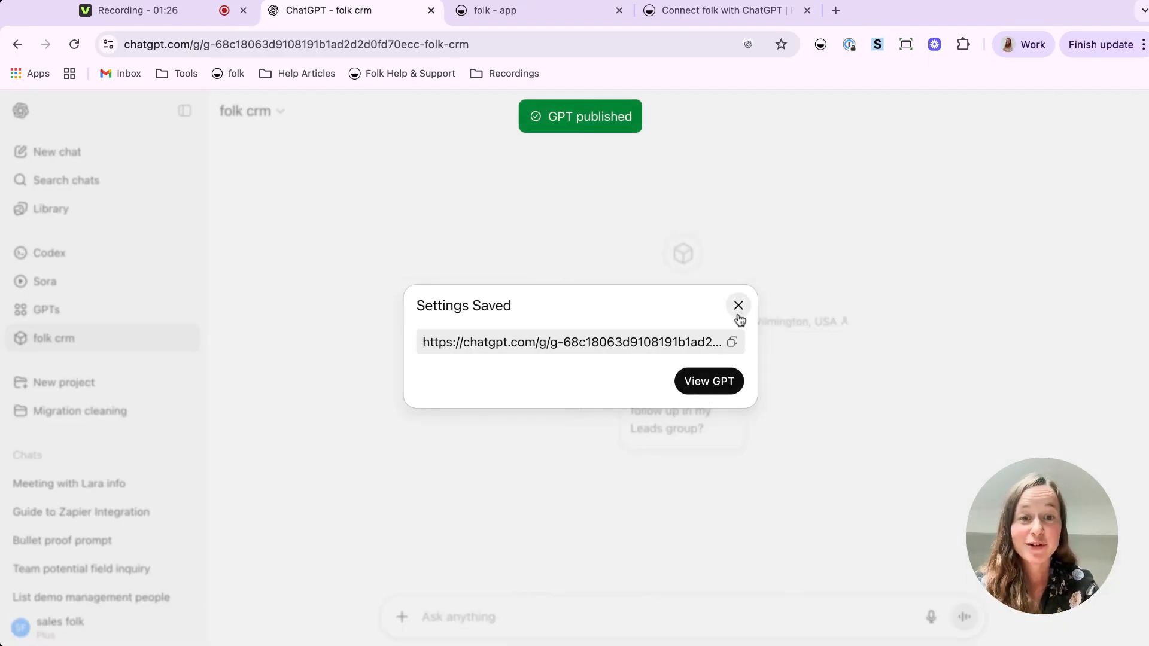
Ask folk crm what info and notes exist on Lara from Planima, meeting next week.
left_click(738, 305)
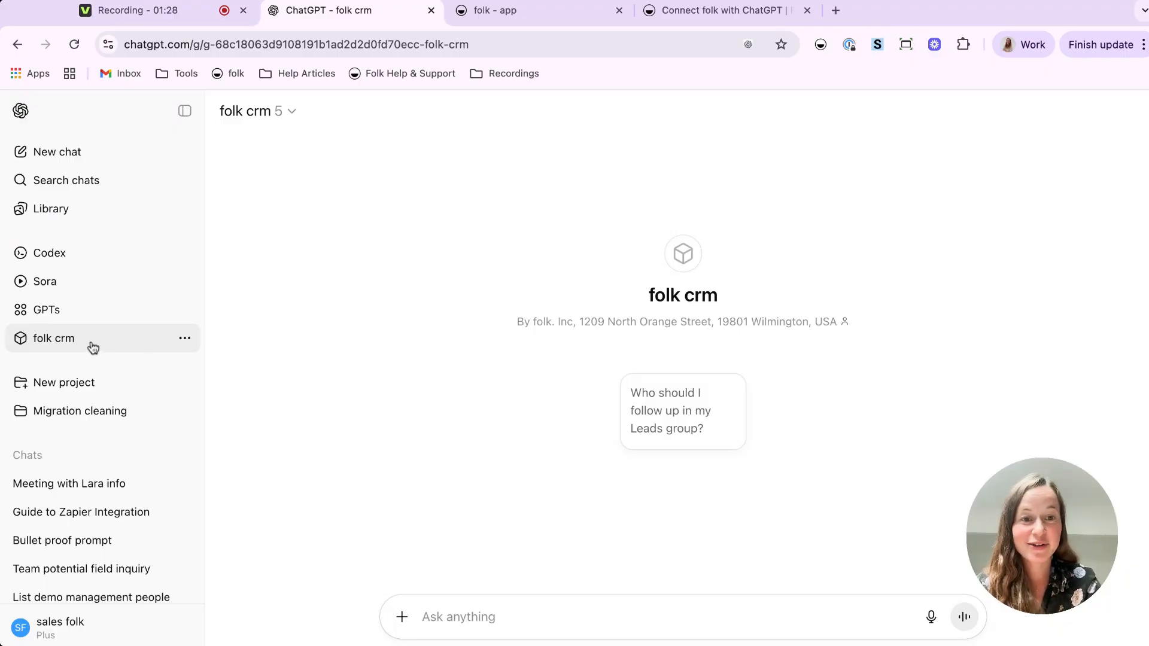
left_click(458, 616)
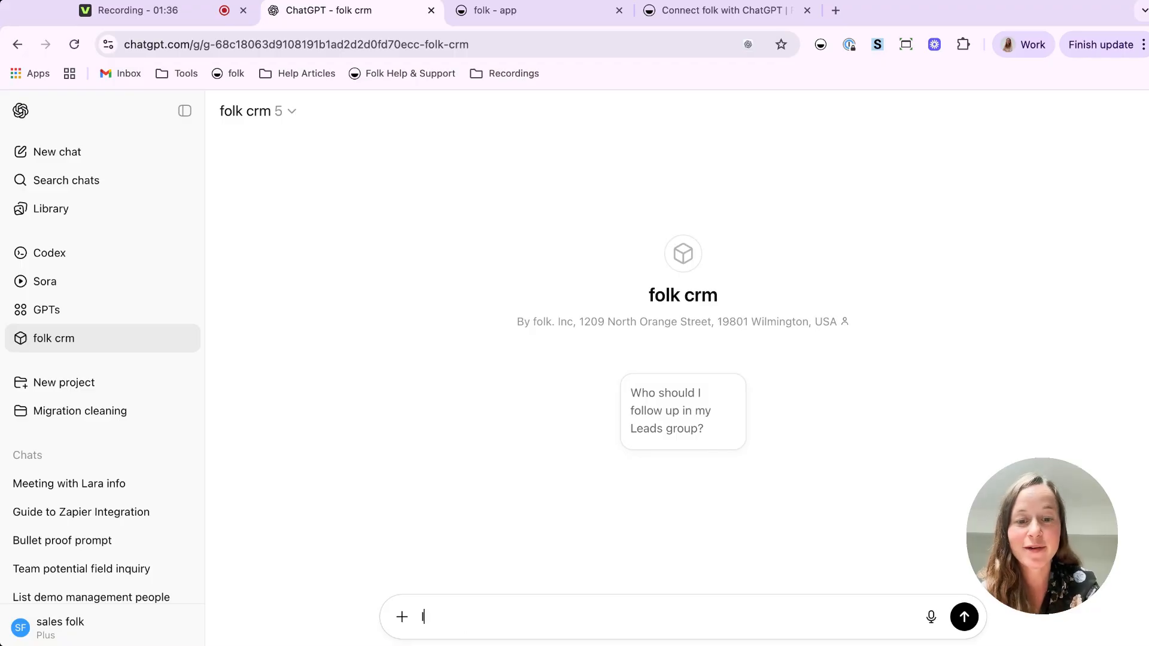
type("Im meeting with")
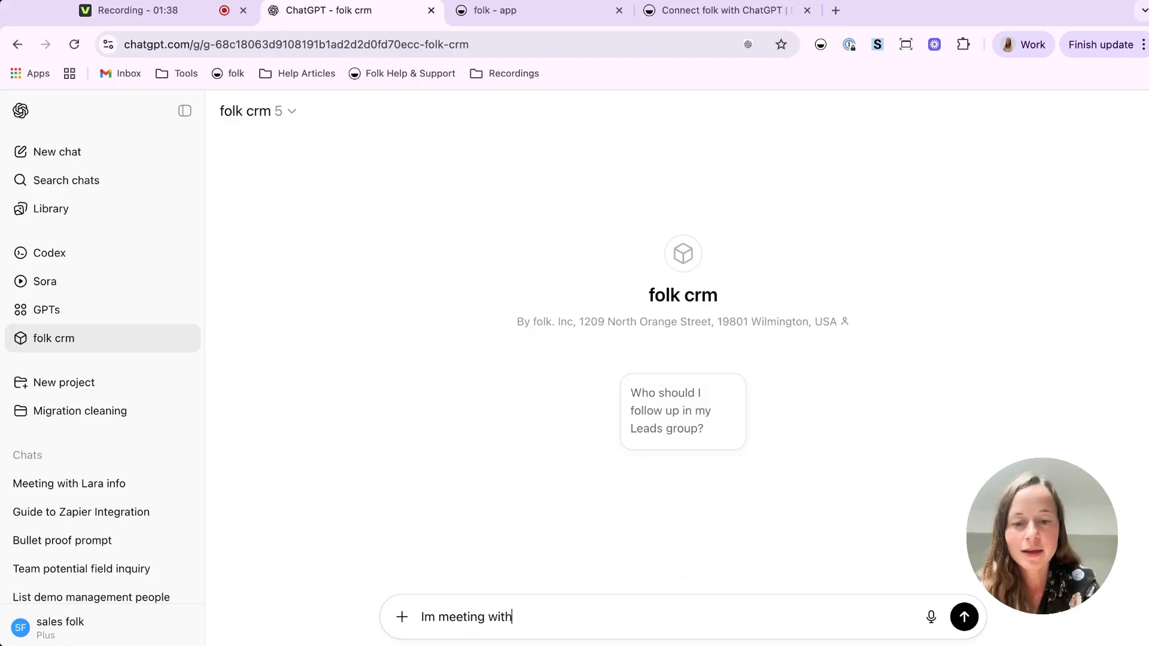
type("lara from")
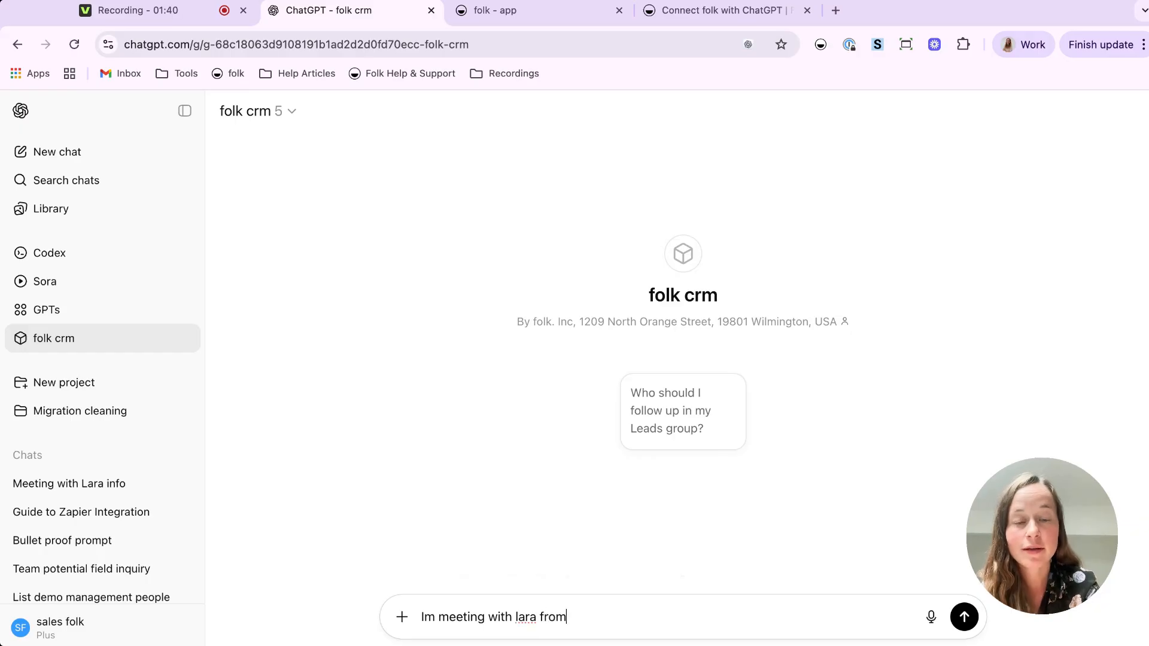
type("planima next week, what info do")
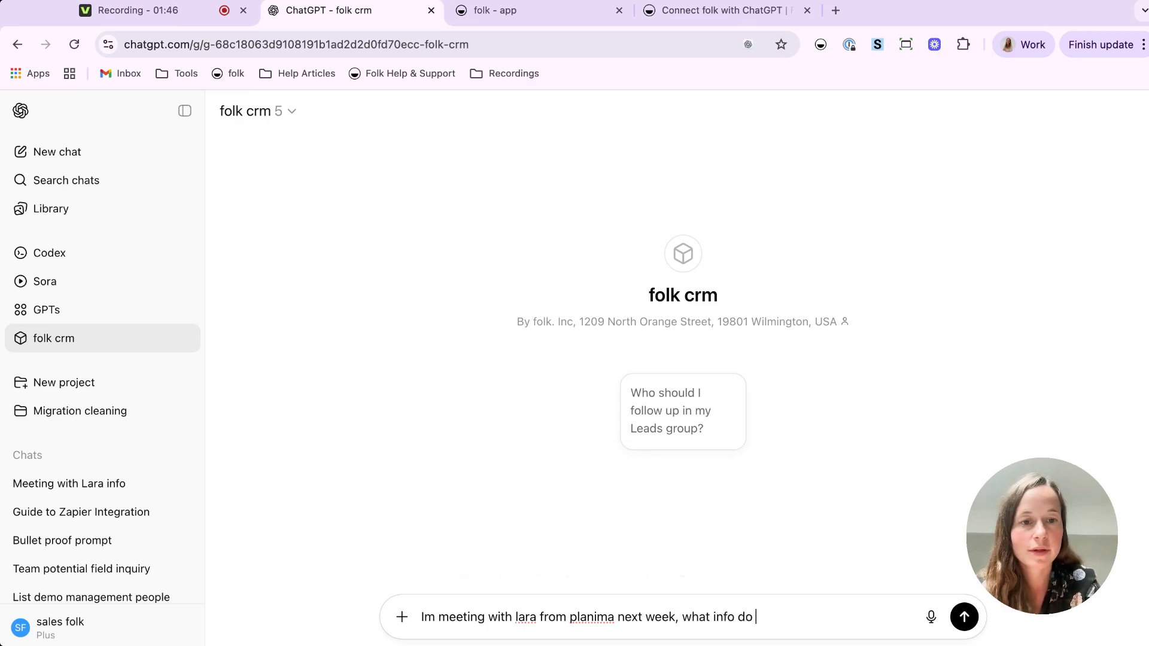
type("we have about her ? any no")
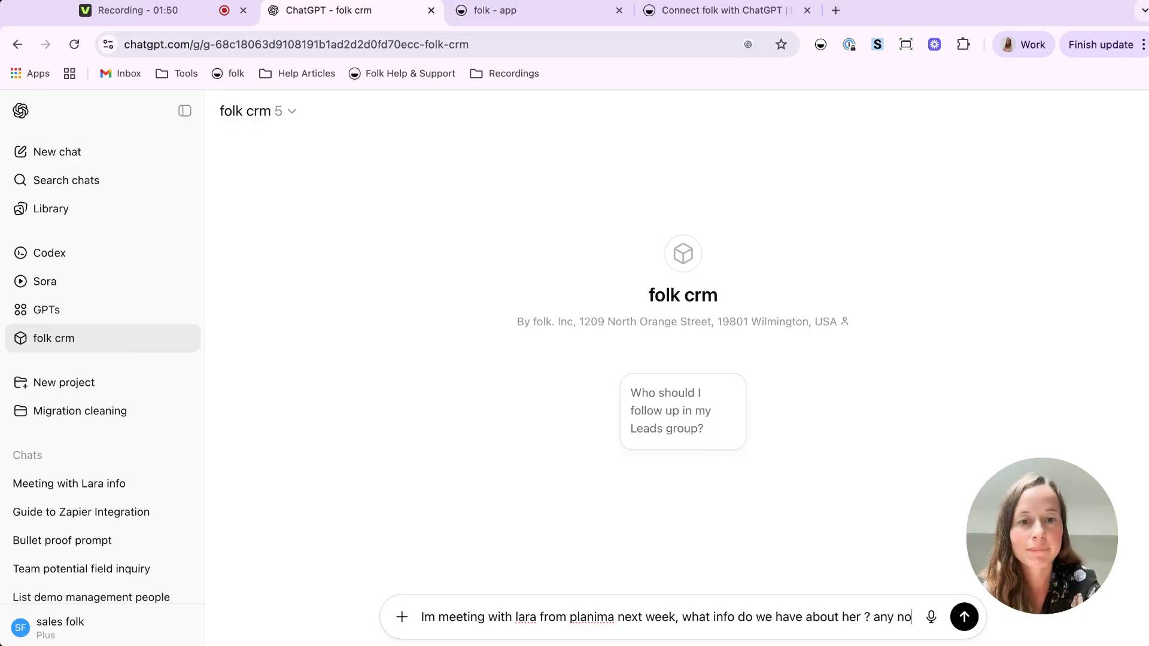
left_click(964, 617)
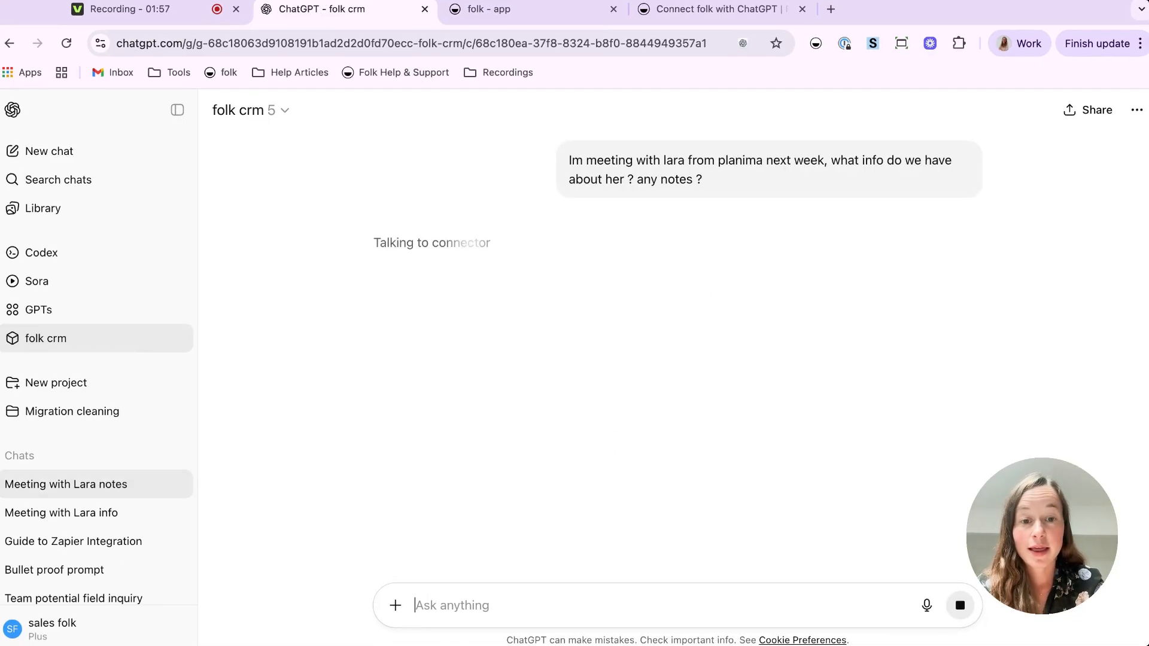